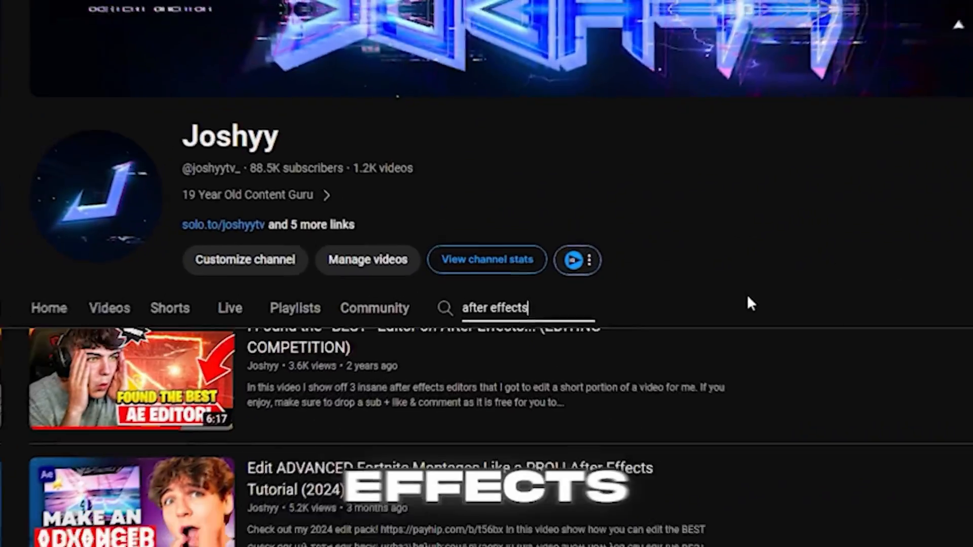
- Launch Adobe After Effects 2023 from the Start search and dismiss the disk cache warning
scroll(down, 3)
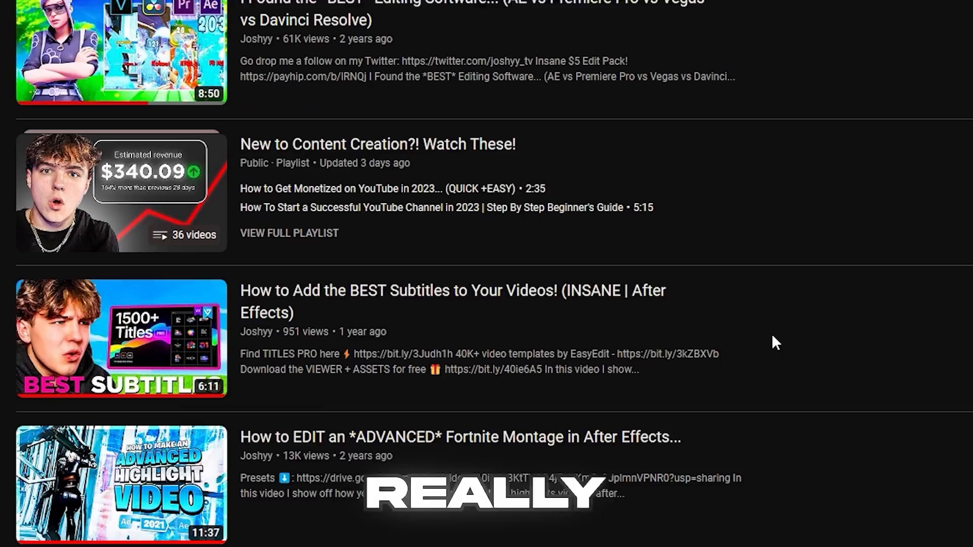
scroll(down, 3)
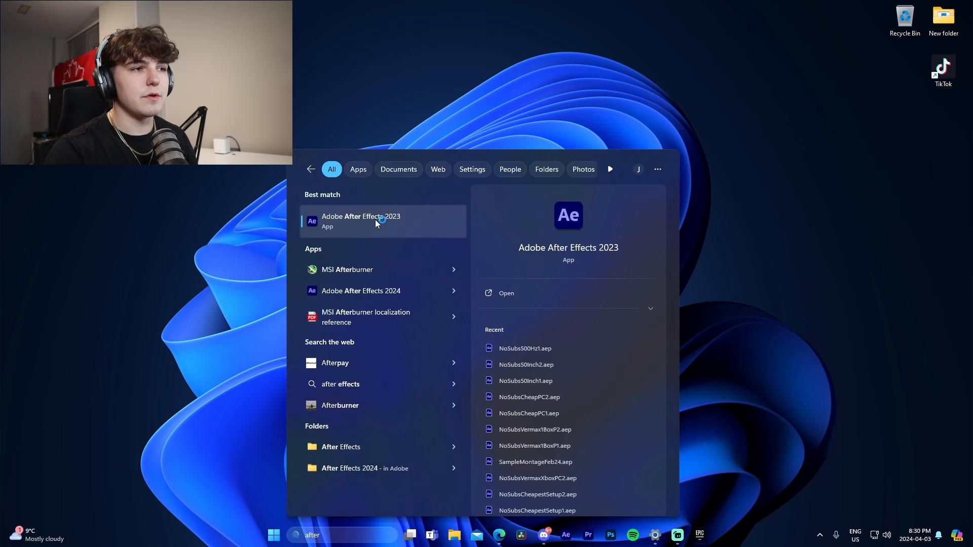
click(375, 222)
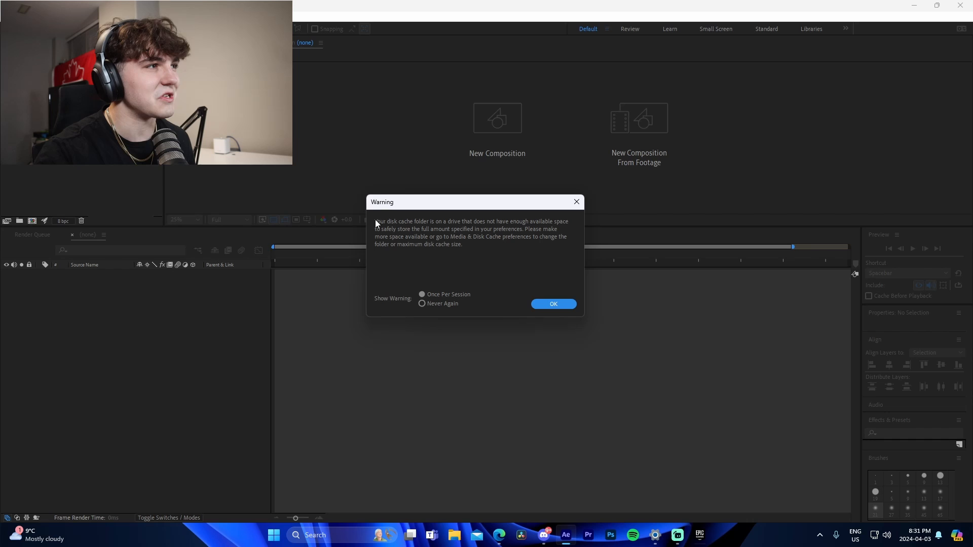
click(552, 304)
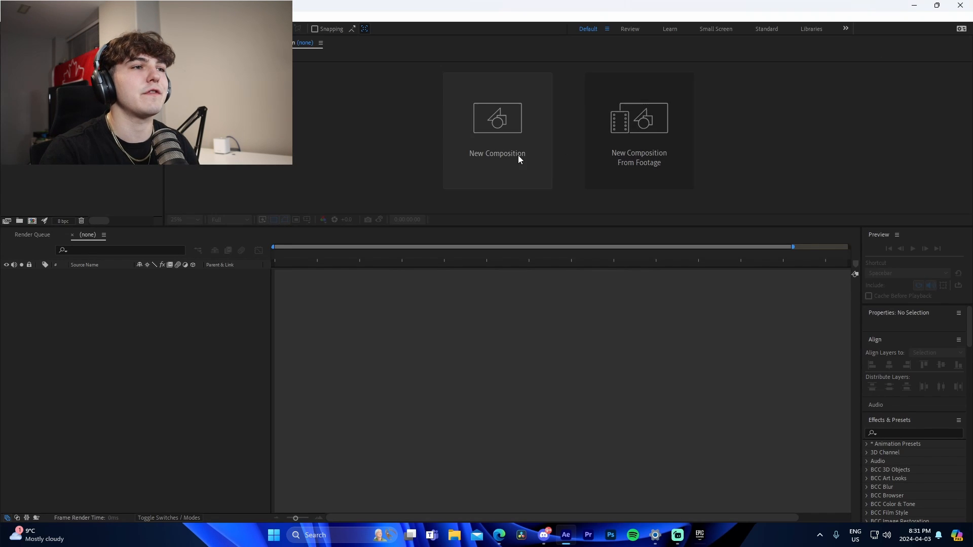
- Create a 1920×1080, 60 fps composition named FortniteSampleBeginner
click(497, 131)
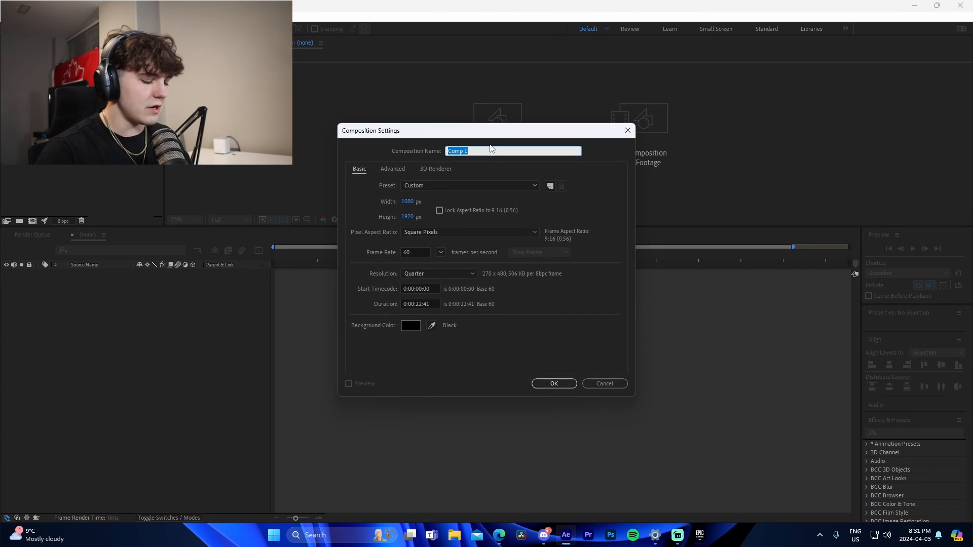
text(FortniteSampleBe)
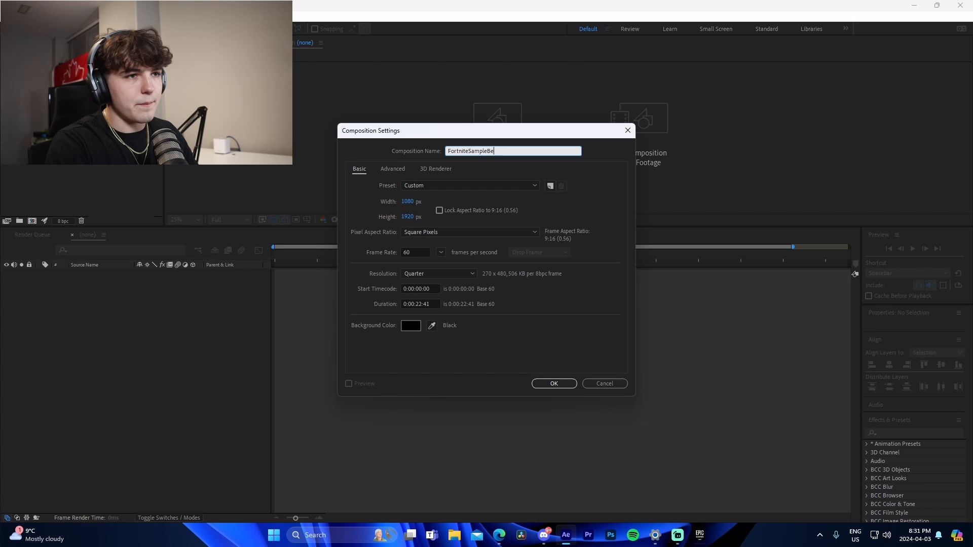
text(ginner)
click(411, 201)
text(1920)
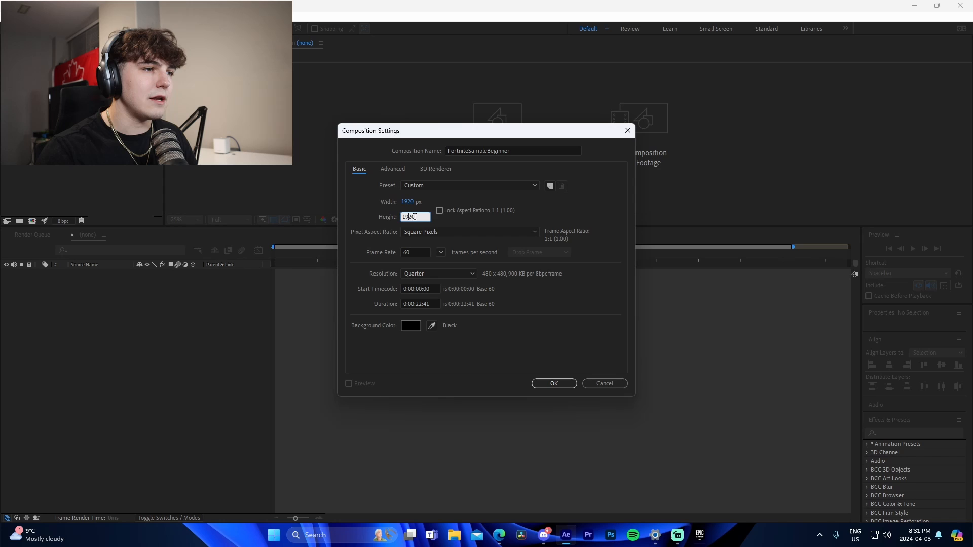
text(1080)
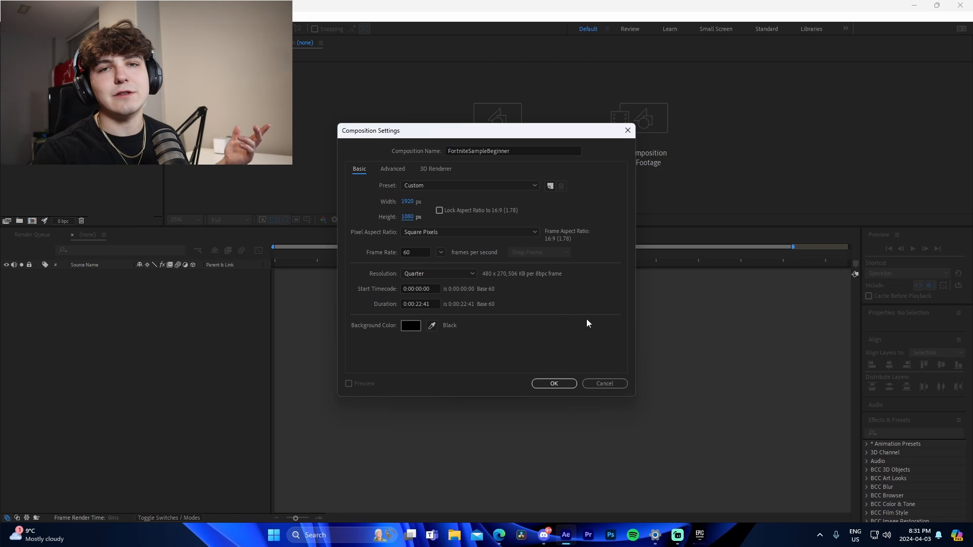
triple_click(415, 253)
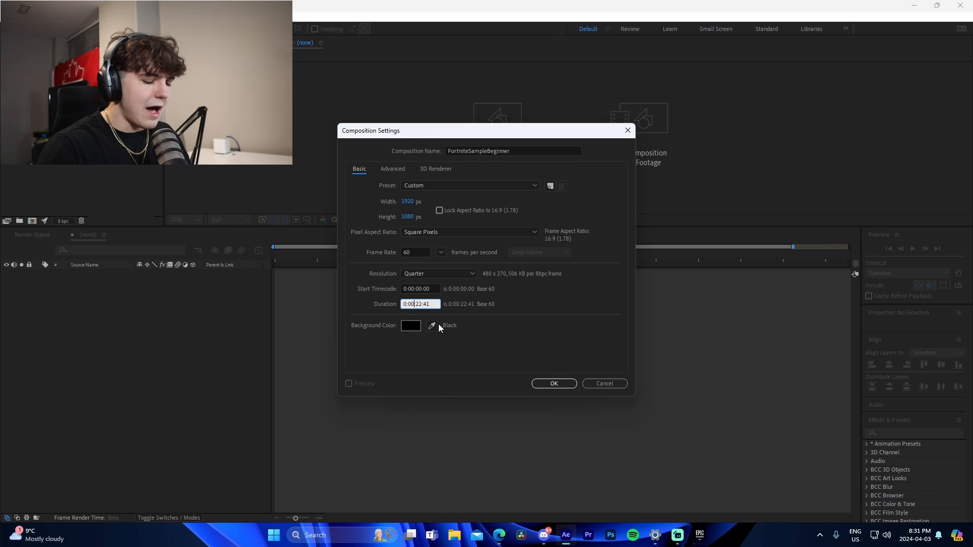
click(553, 383)
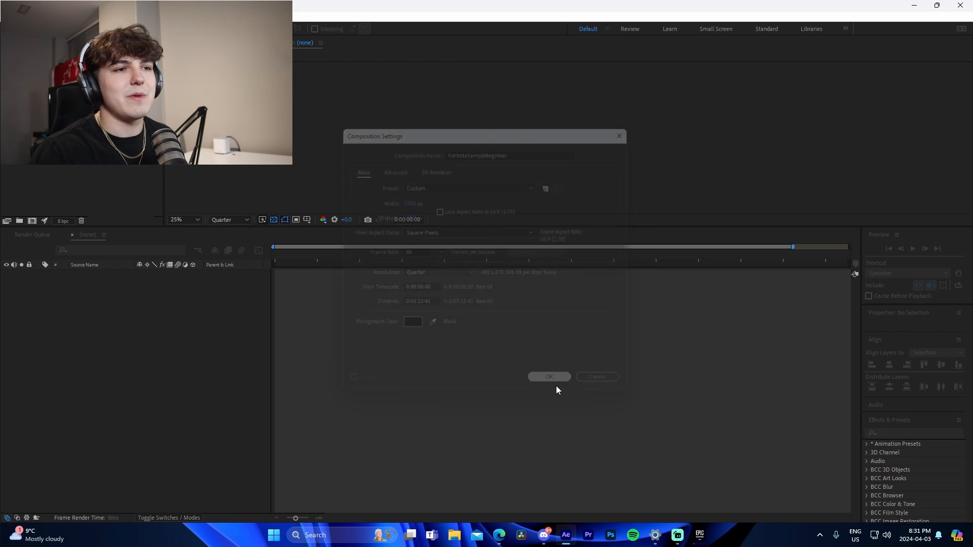
click(548, 377)
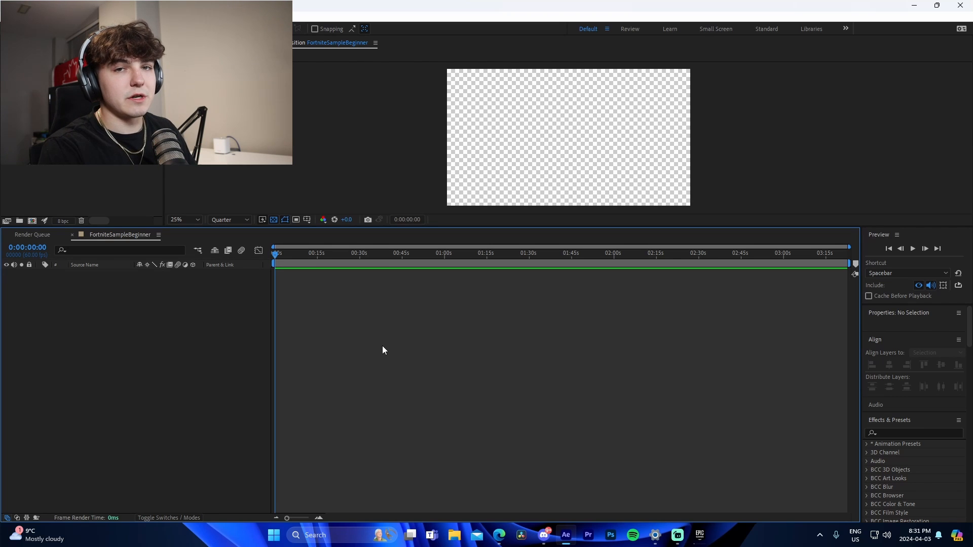
- Save the project as FortniteSample
key(ctrl+shift+s)
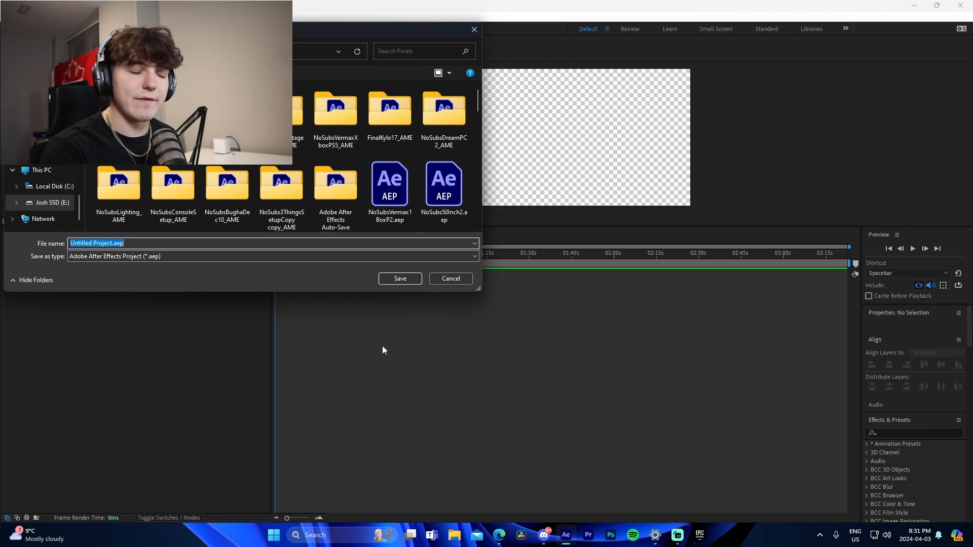
text(FortniteSample)
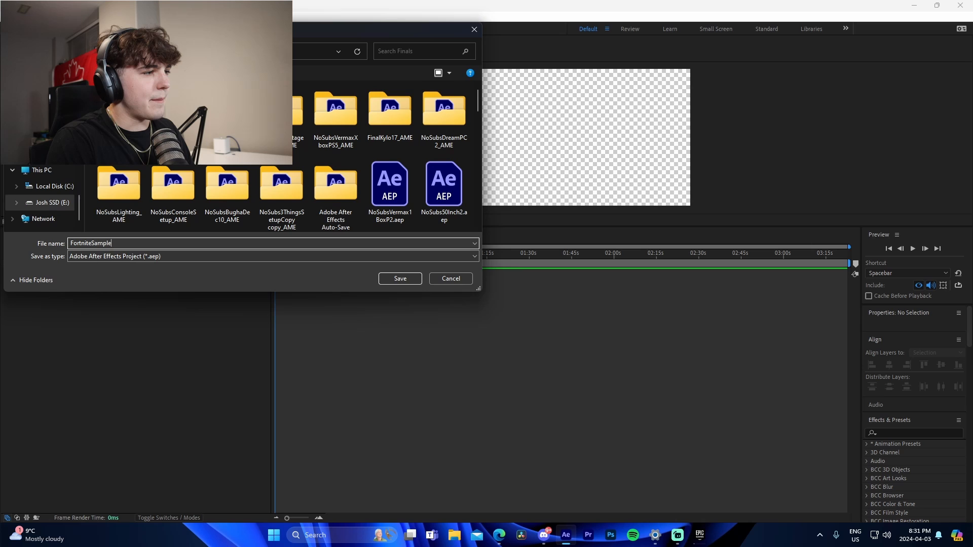
click(399, 278)
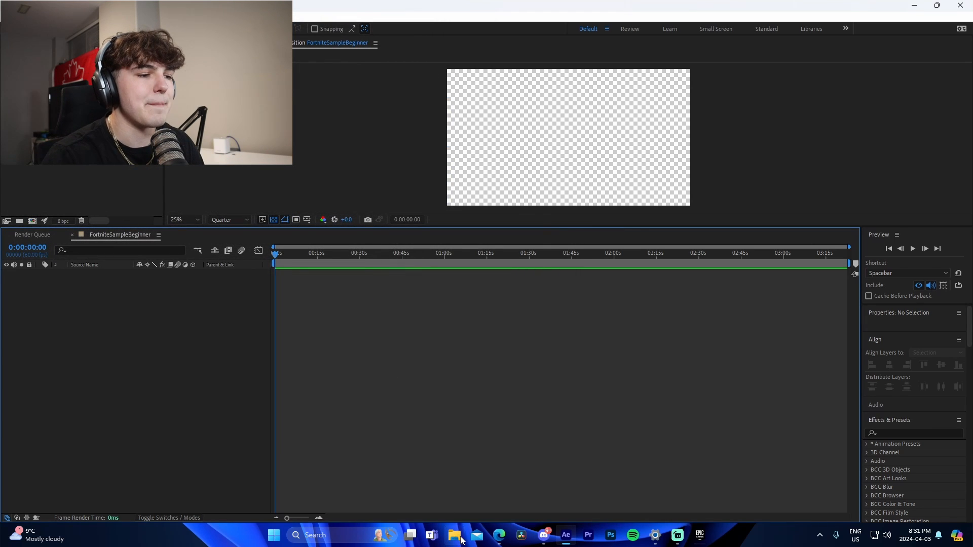
- In File Explorer, open Music > Eric Reprid, then the GNL folder on Local Disk (C:)
click(455, 536)
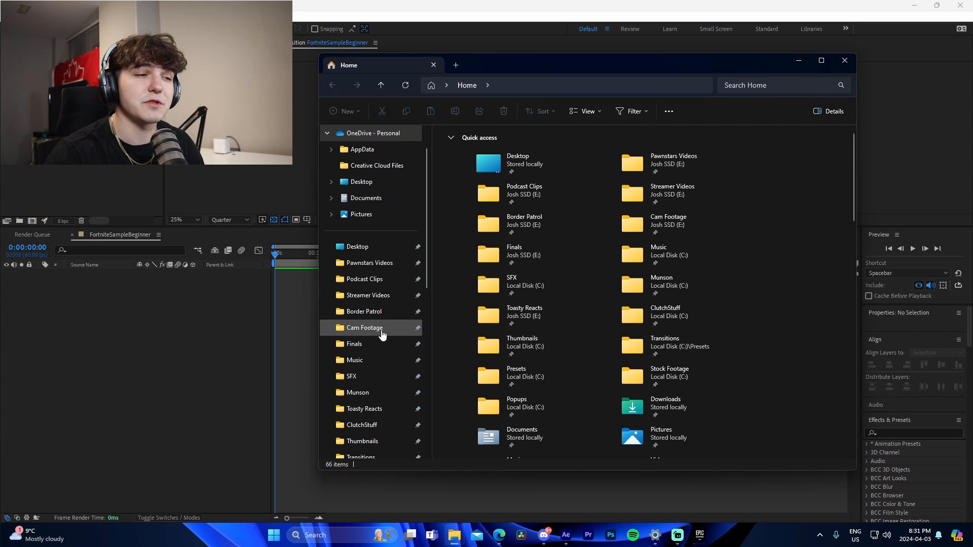
click(354, 360)
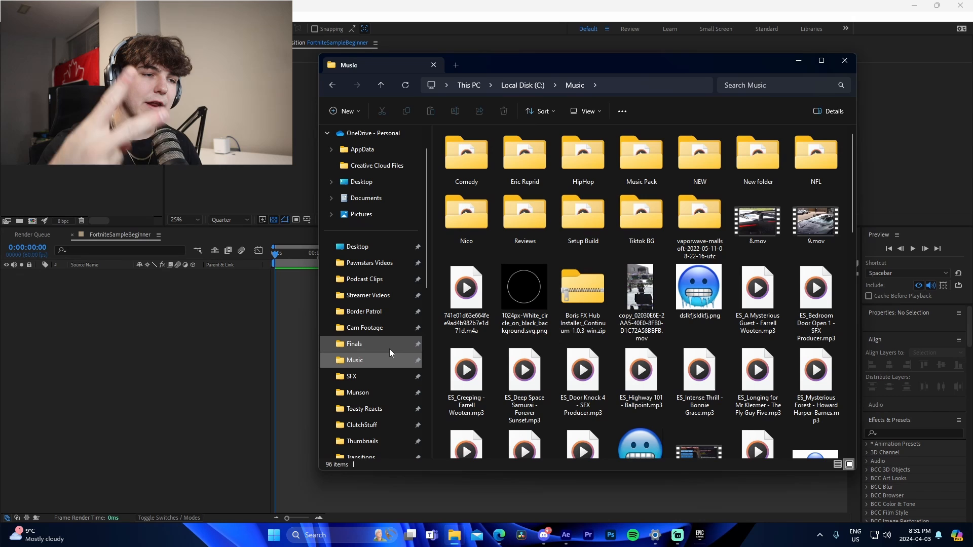
double_click(524, 155)
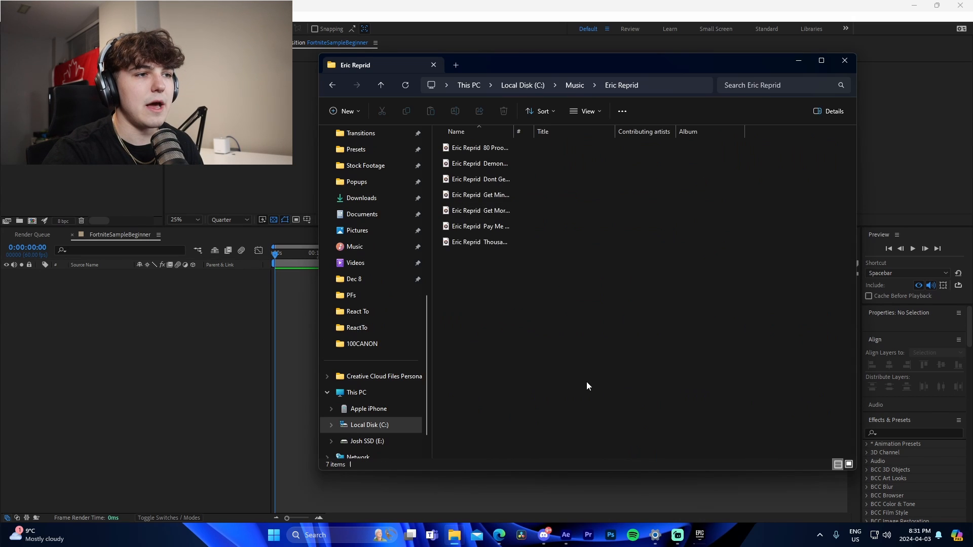
click(844, 61)
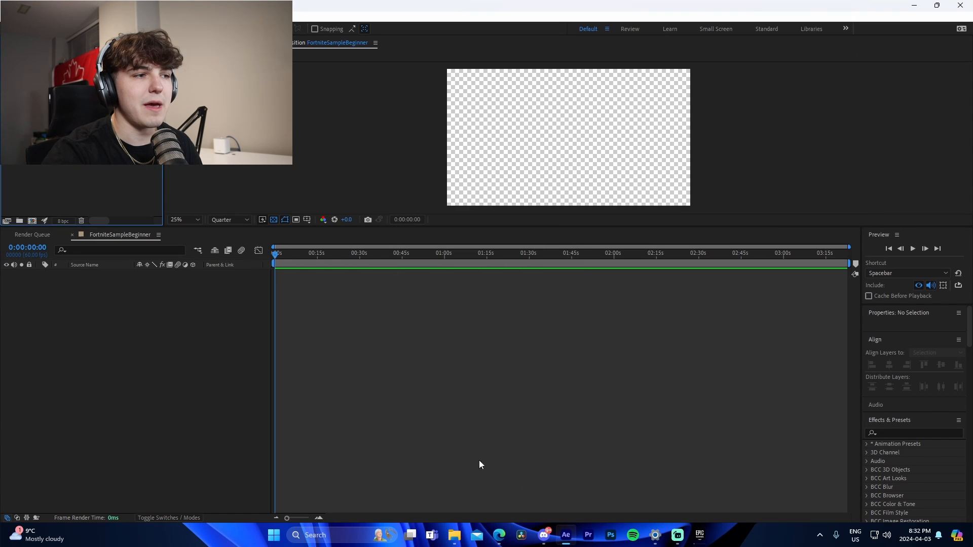
click(455, 535)
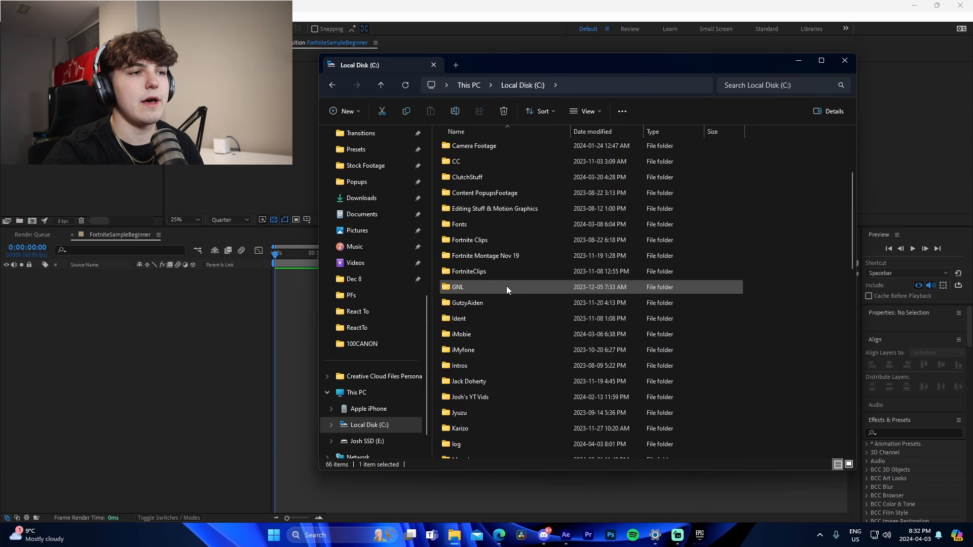
double_click(468, 240)
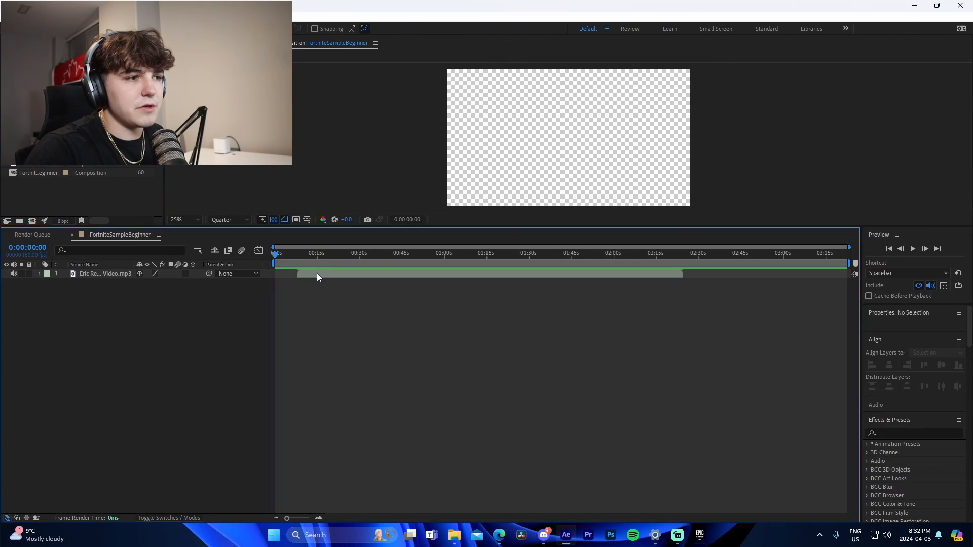
- Twirl open the Eric Reprid layer to show its waveform, with the playhead near 0:00:29
click(434, 274)
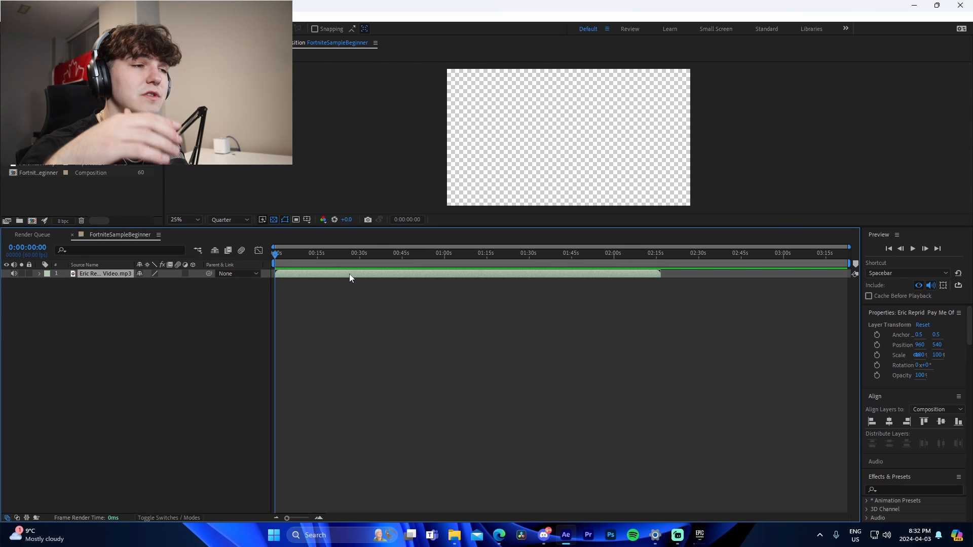
mouse_move(375, 323)
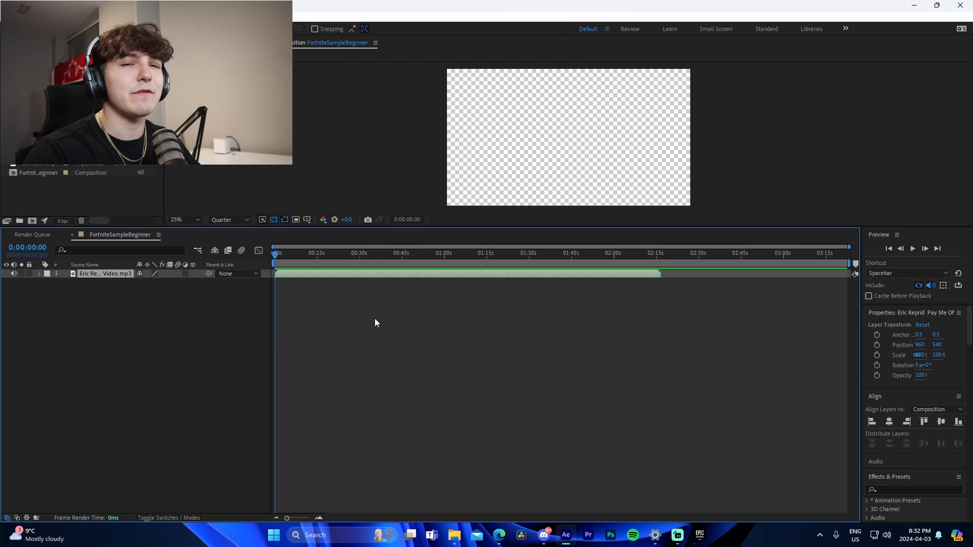
click(38, 274)
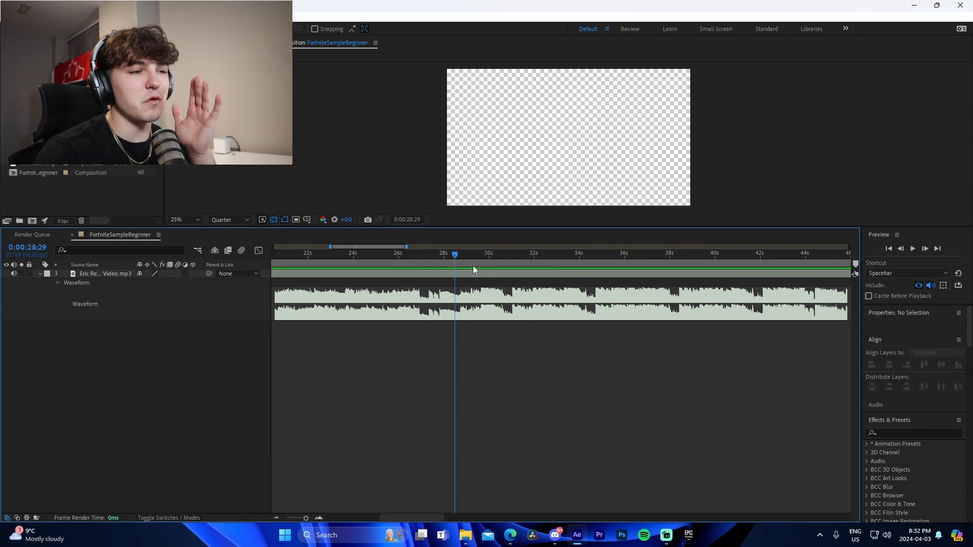
mouse_move(470, 263)
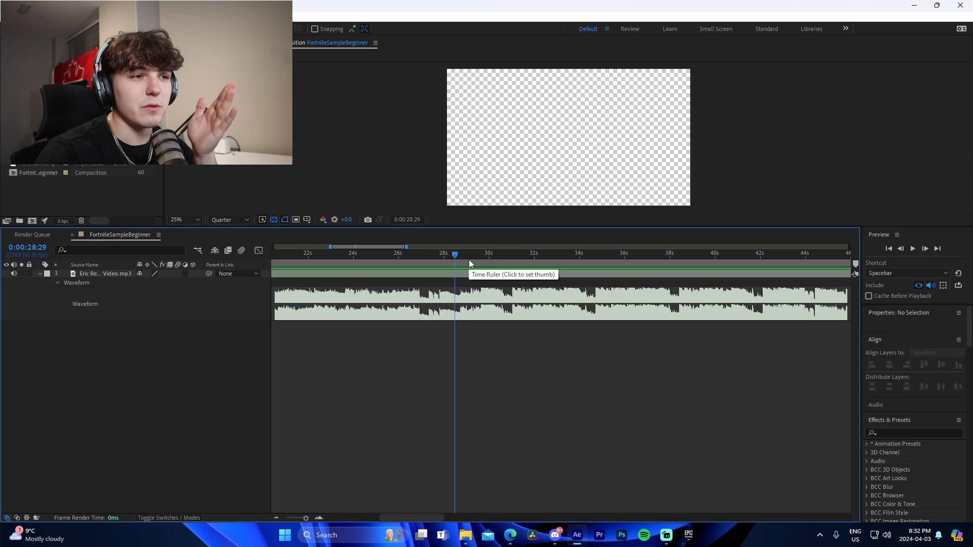
click(416, 253)
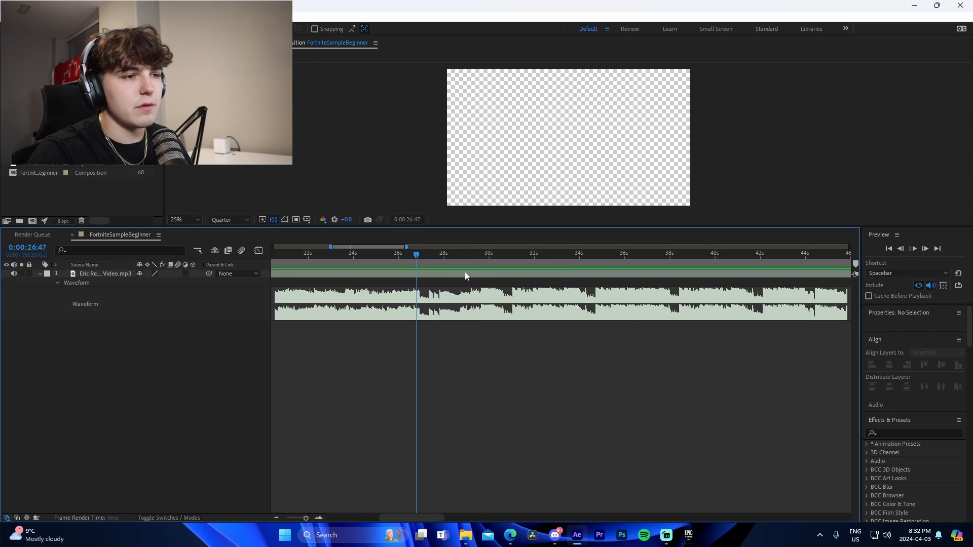
click(483, 255)
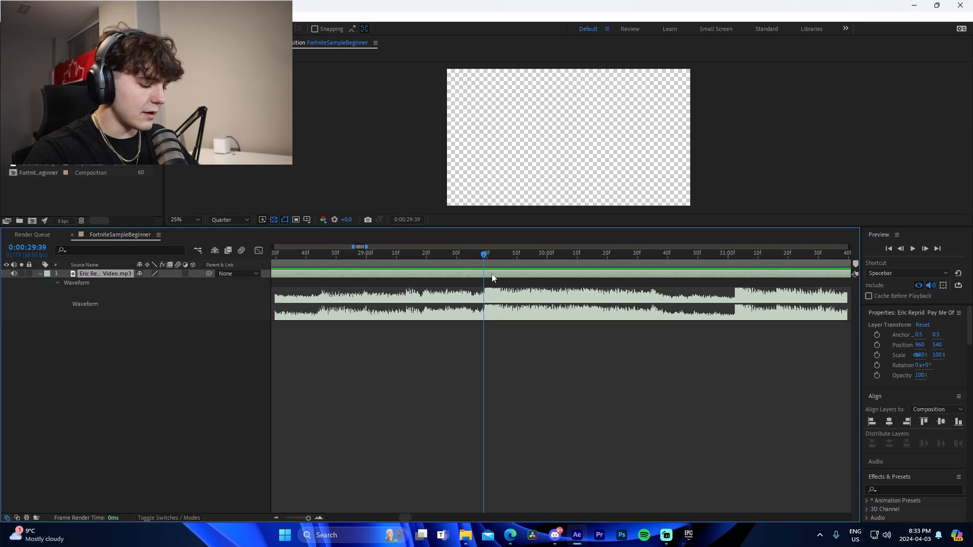
- Add three beat markers to the Eric Reprid layer and trim it to about 13 seconds
right_click(484, 292)
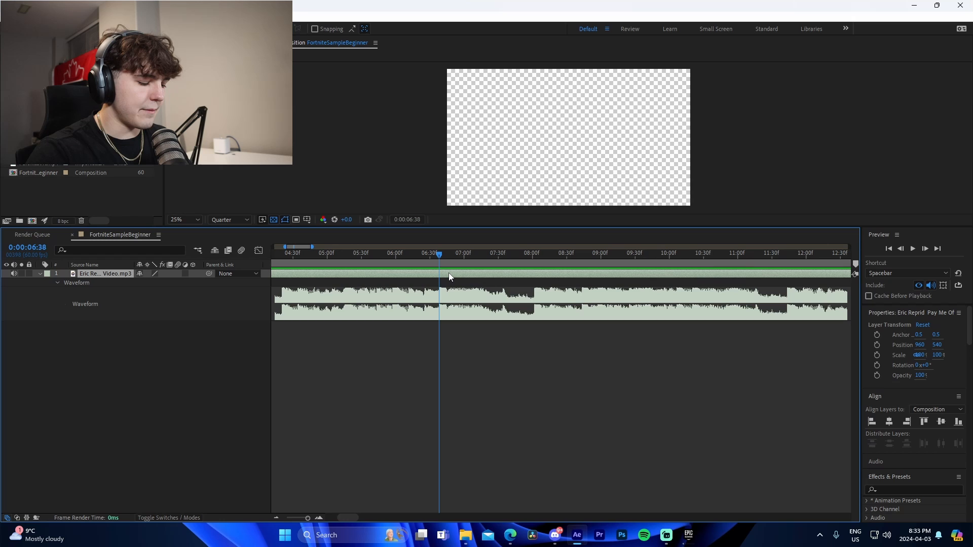
right_click(448, 278)
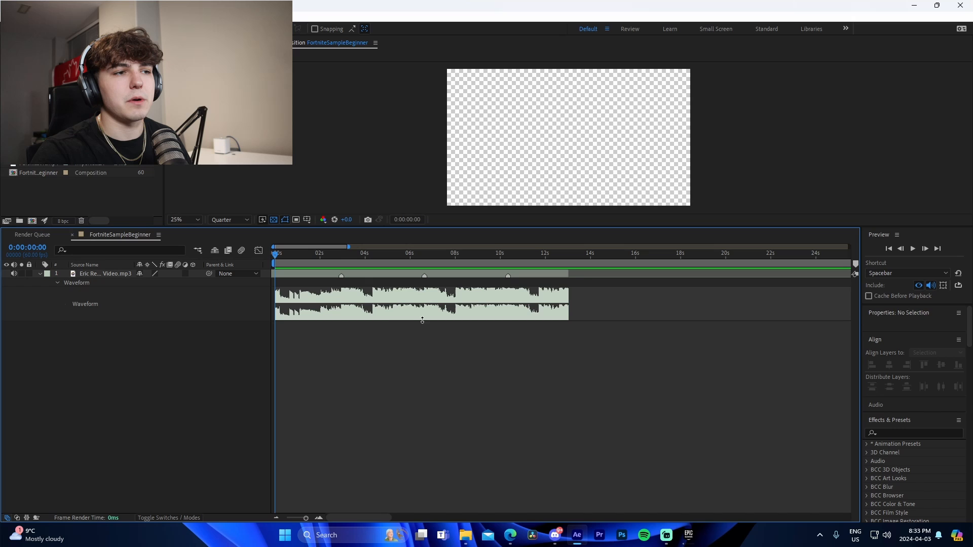
mouse_move(495, 351)
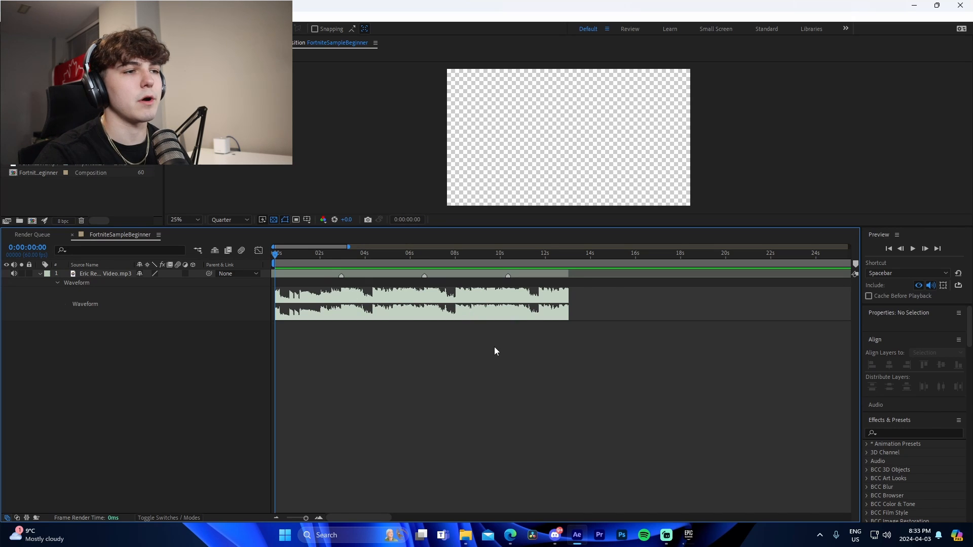
mouse_move(41, 278)
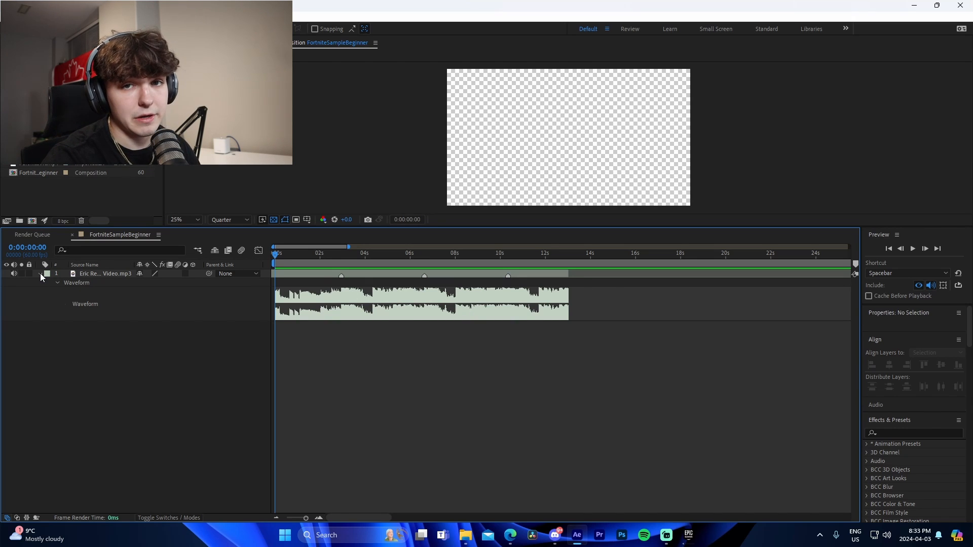
- Hide the song waveform, show its Audio Levels, and open DVR.mp4 in the Footage viewer
click(38, 274)
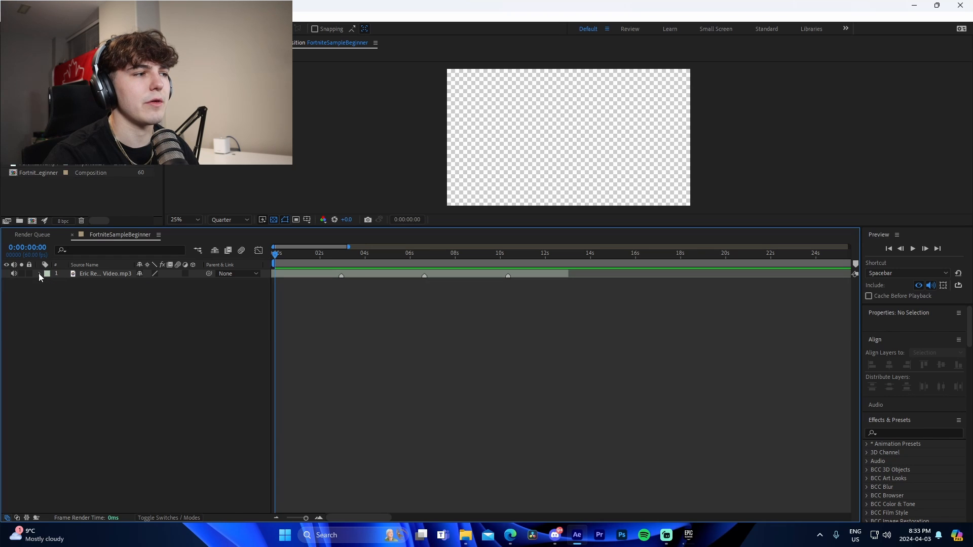
click(104, 273)
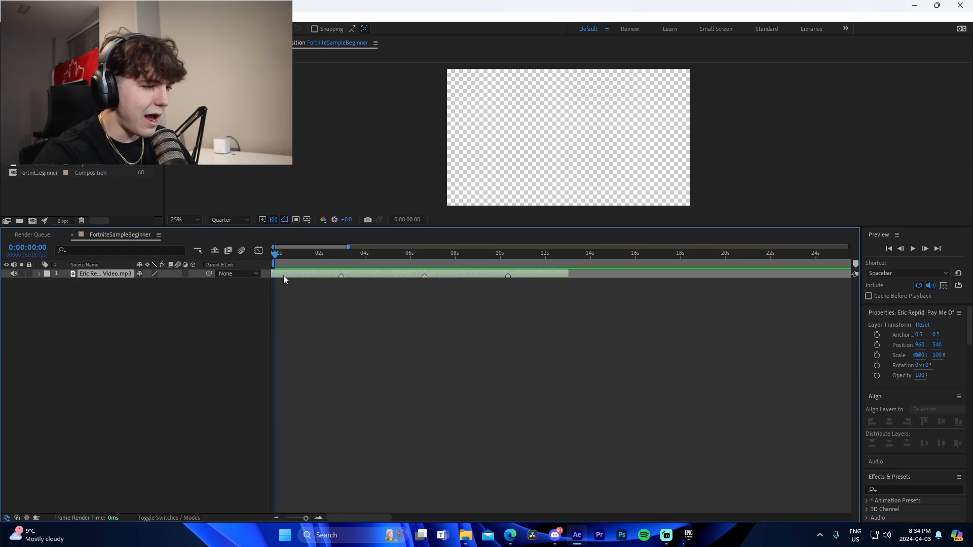
click(40, 274)
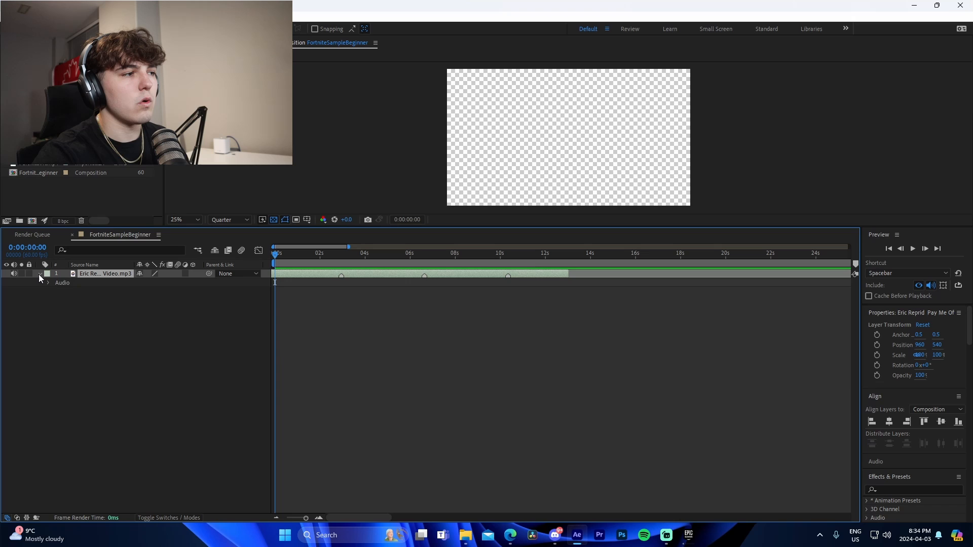
click(49, 282)
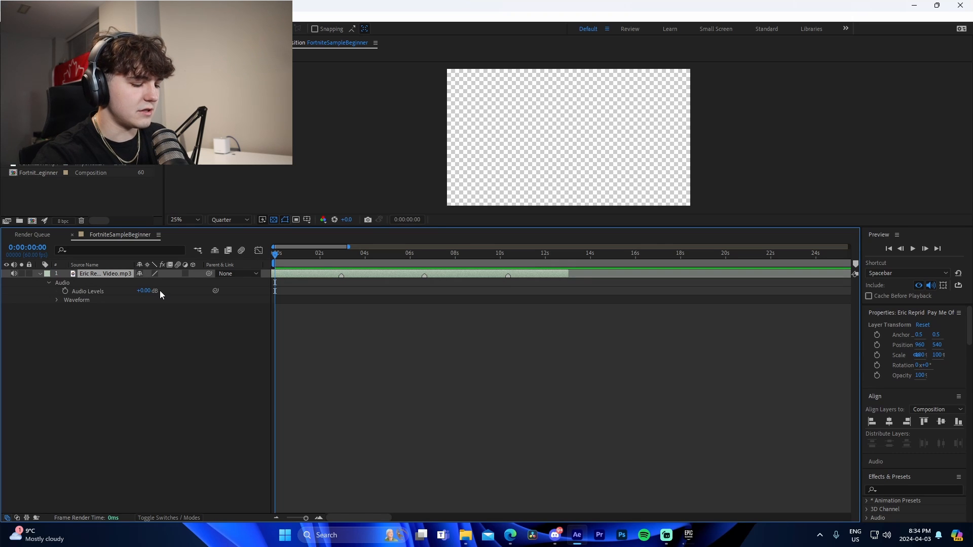
click(56, 300)
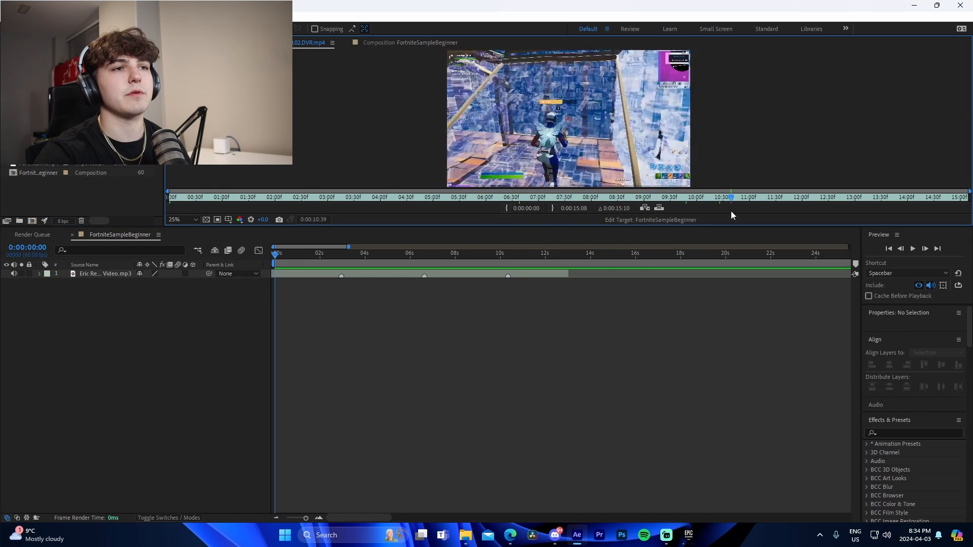
- Trim DVR.mp4 around the kill moment and place it above the song at the start
click(829, 197)
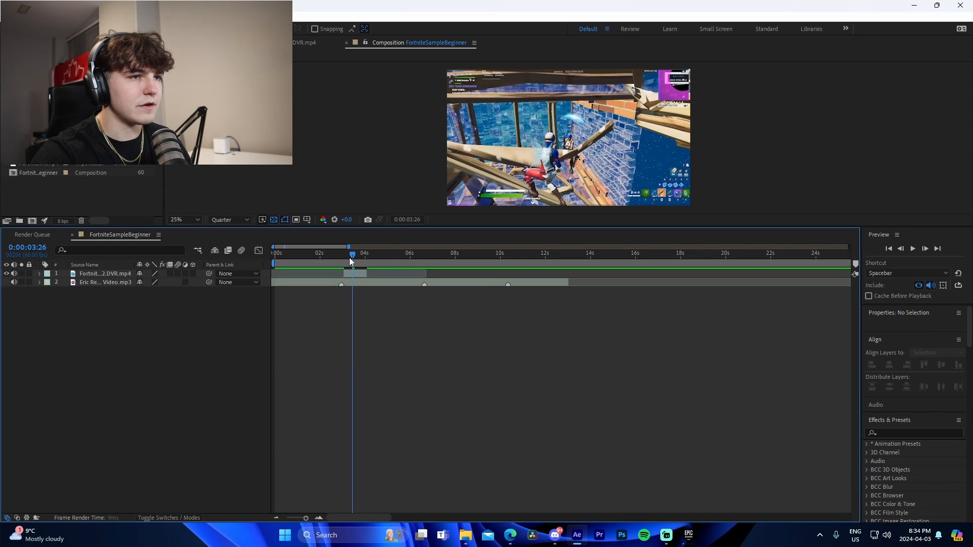
click(183, 219)
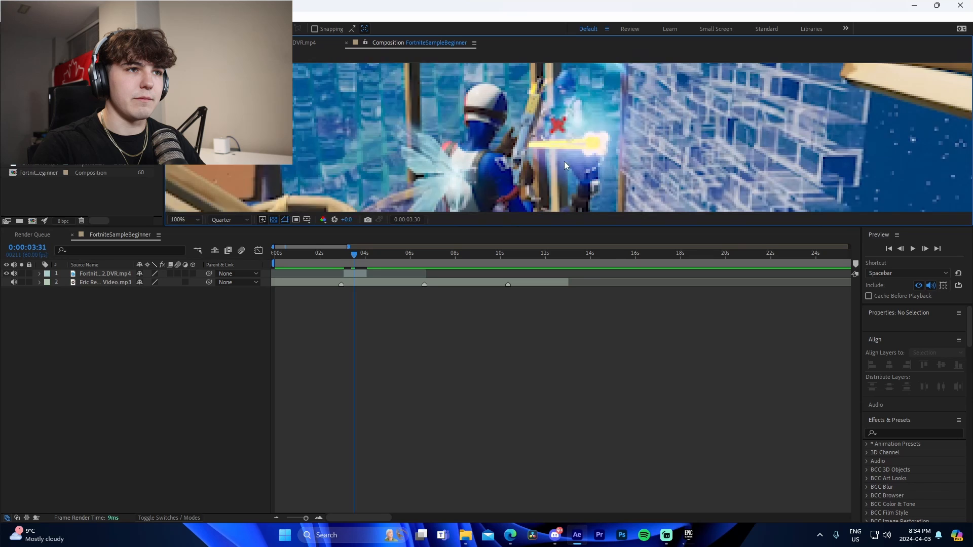
mouse_move(391, 226)
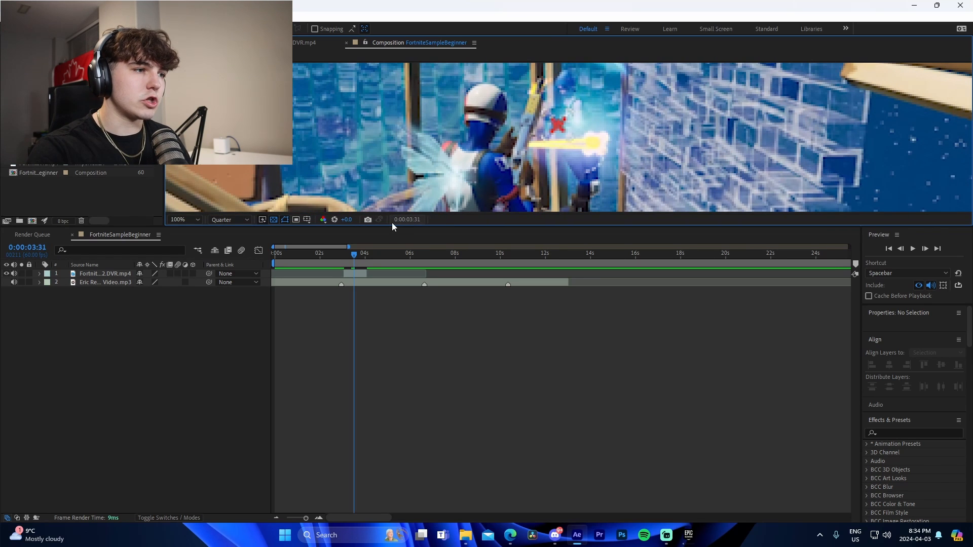
right_click(105, 274)
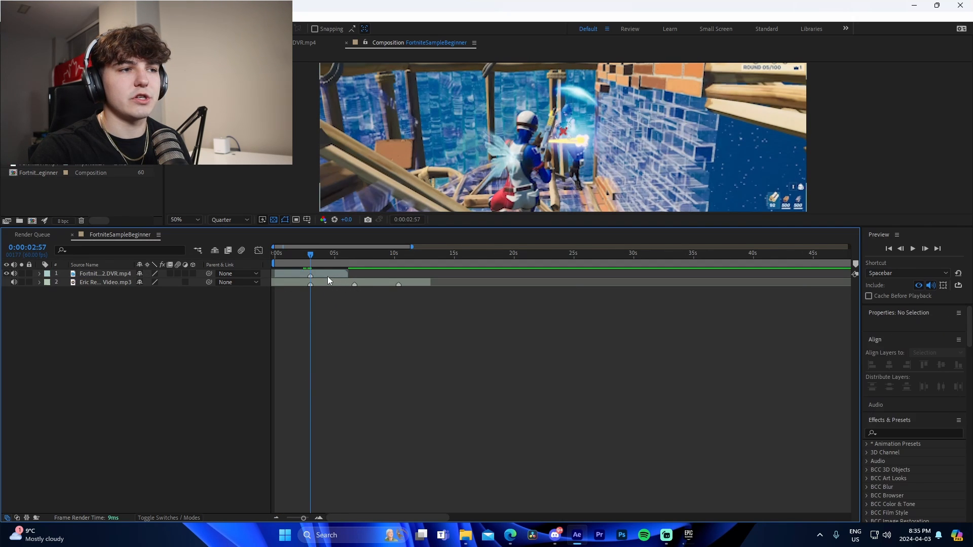
click(104, 274)
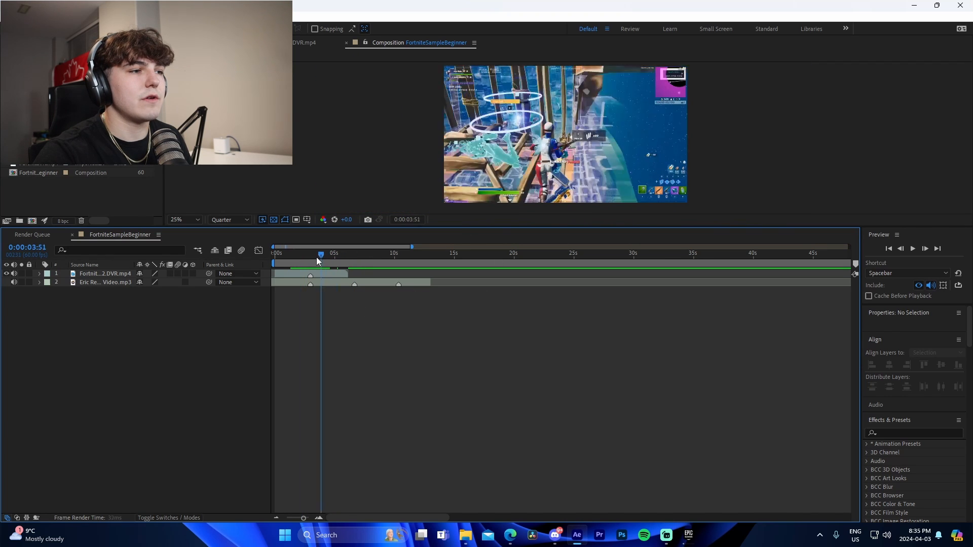
- Mark extra beats on the song layer near four and ten seconds
click(106, 282)
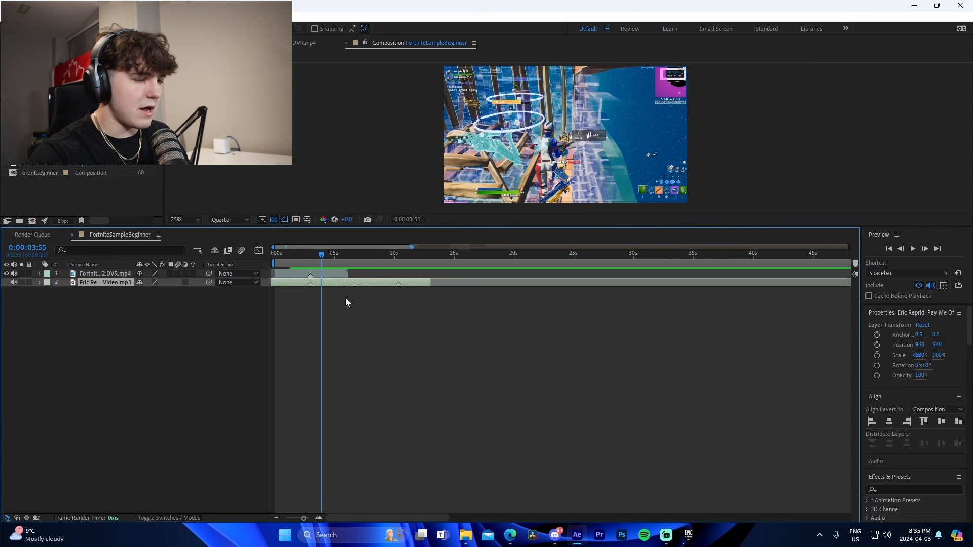
click(354, 254)
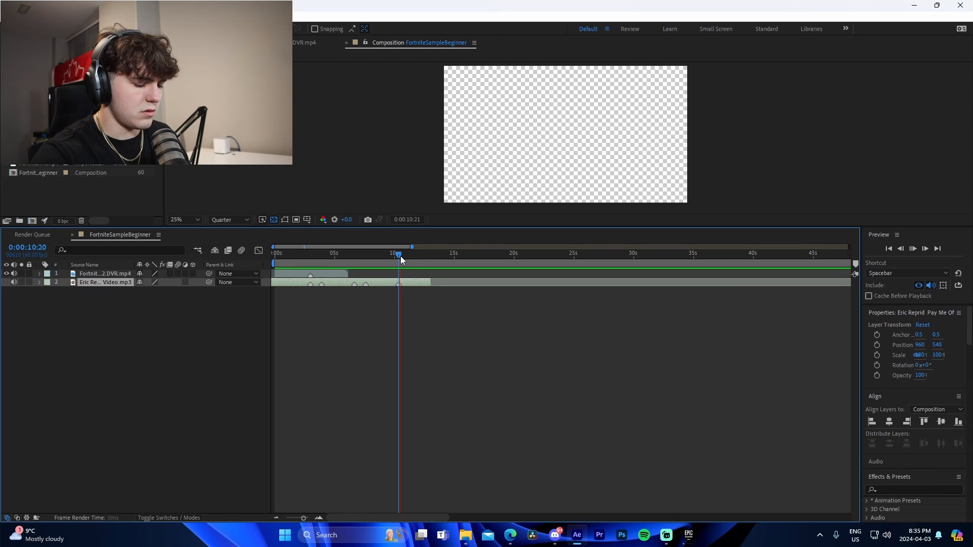
click(409, 253)
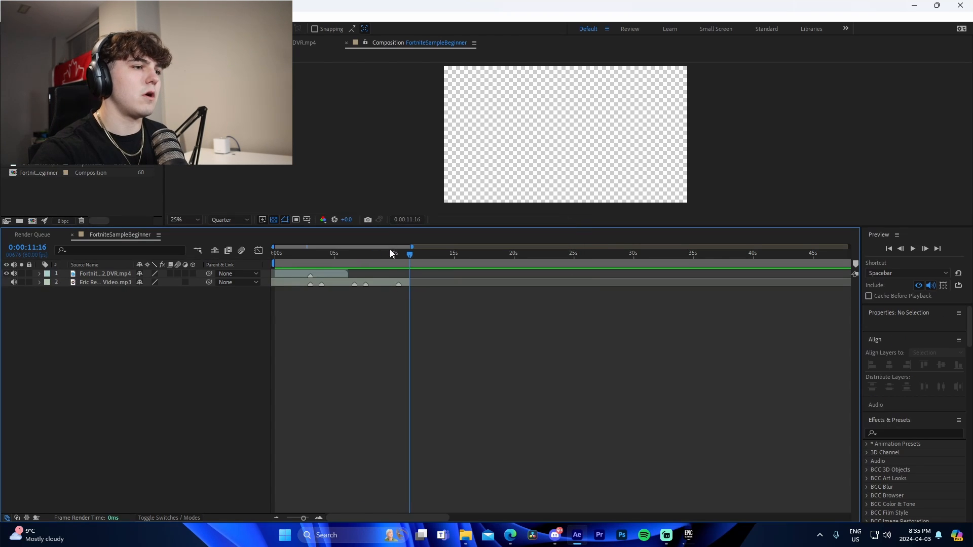
- Save, then place a second DVR clip after the first near four seconds, ending on a beat
key(ctrl+s)
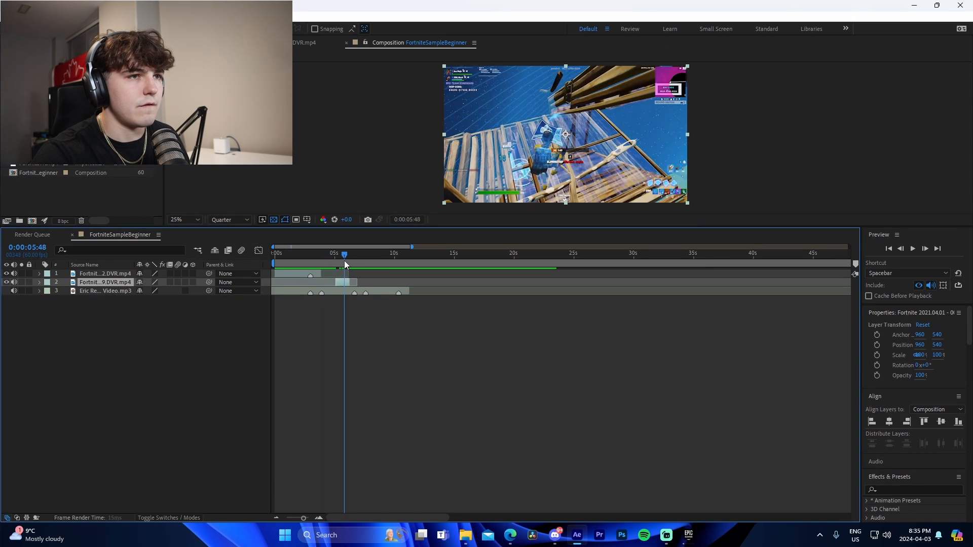
click(414, 328)
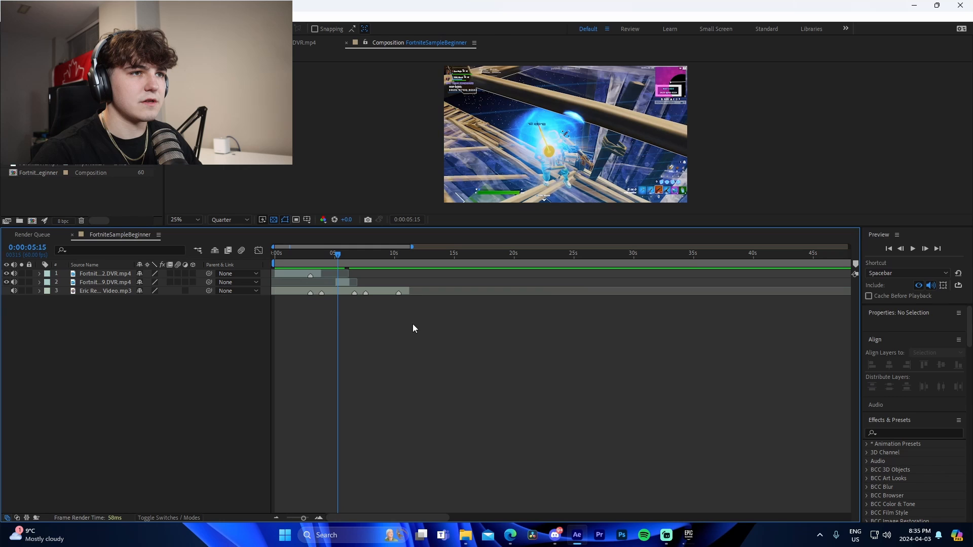
click(106, 282)
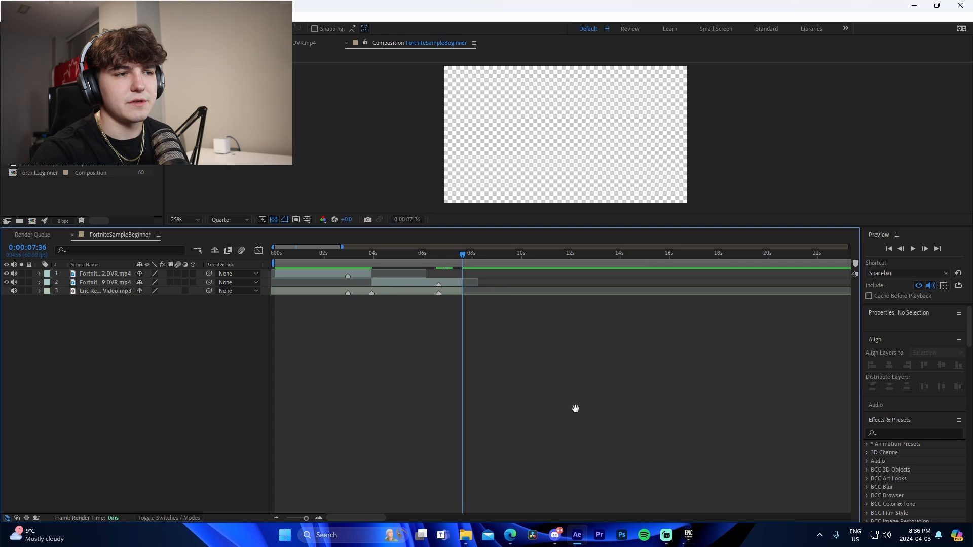
click(348, 254)
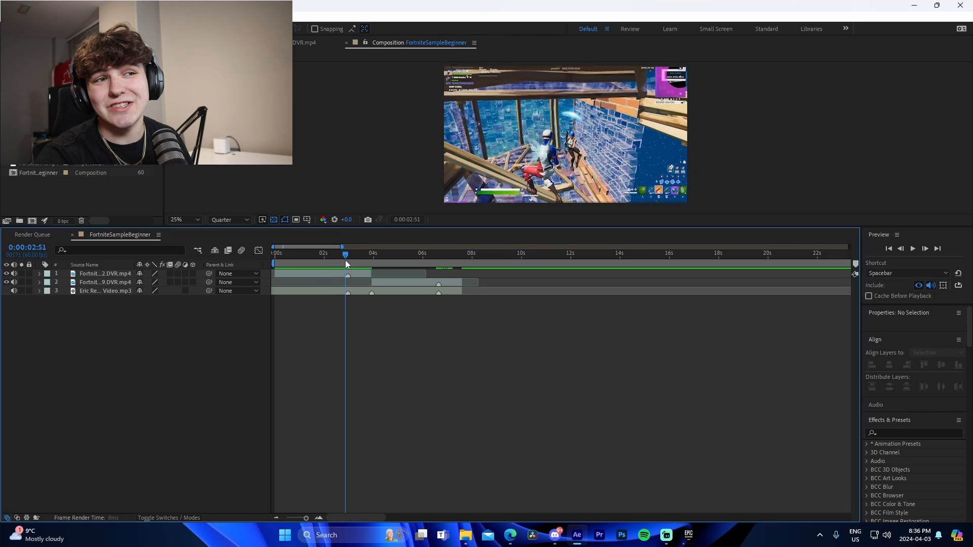
- Split the first clip at the kill near three seconds and hide the second copy
click(335, 253)
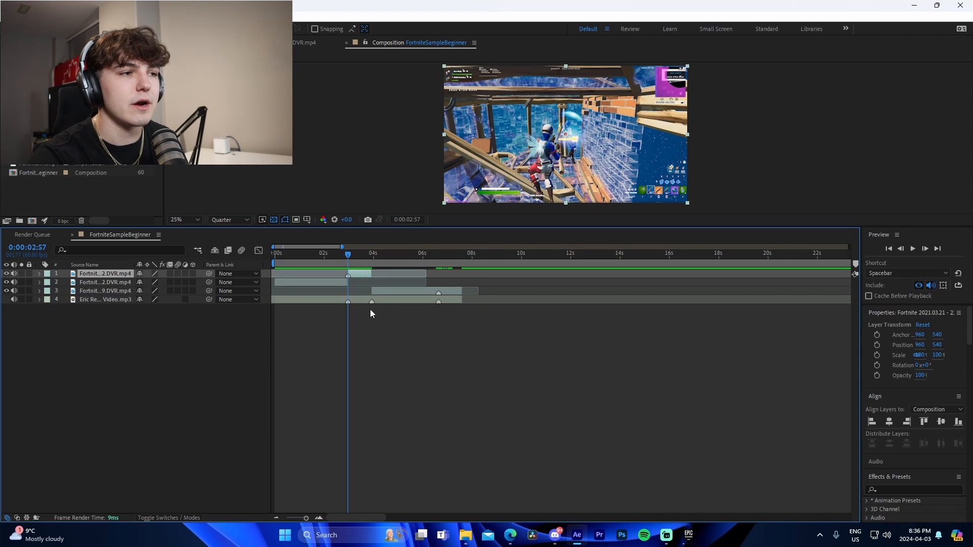
mouse_move(385, 332)
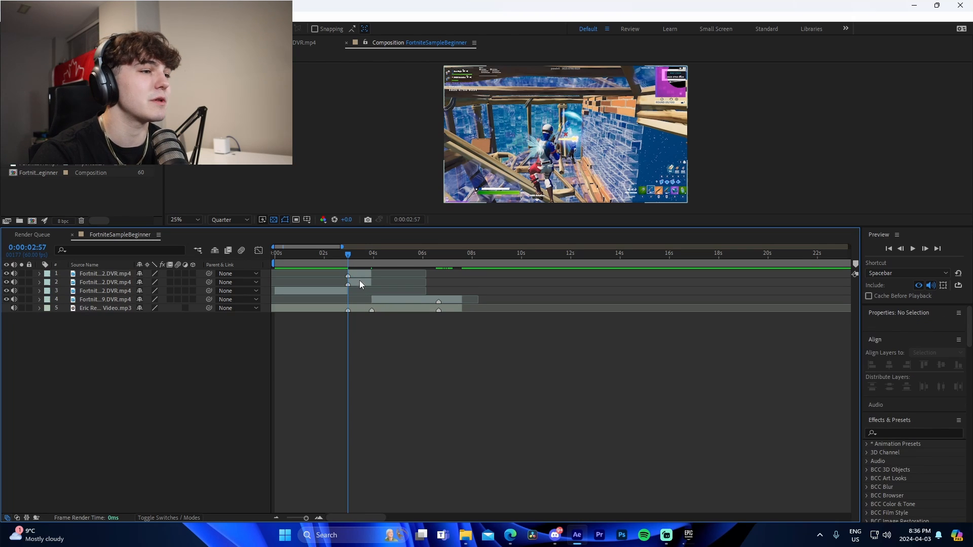
click(104, 282)
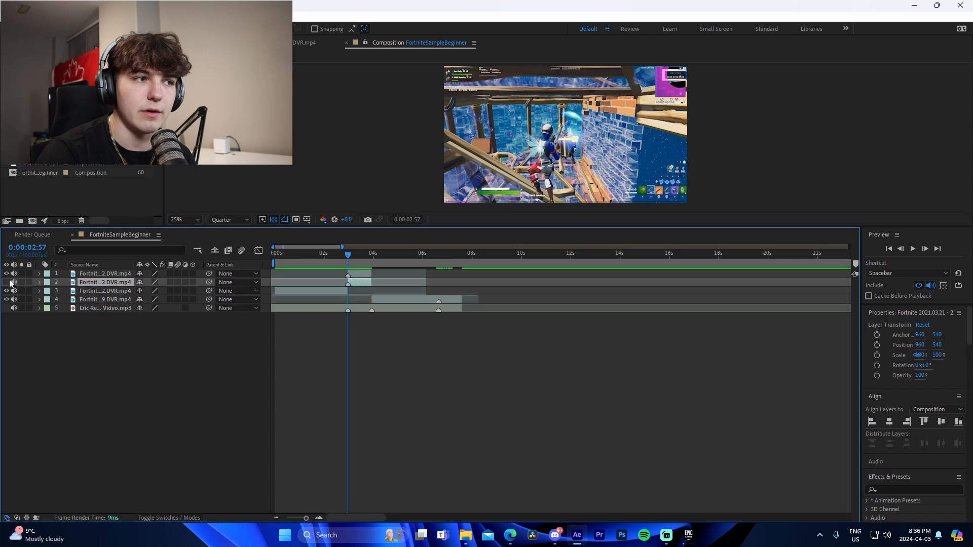
click(14, 283)
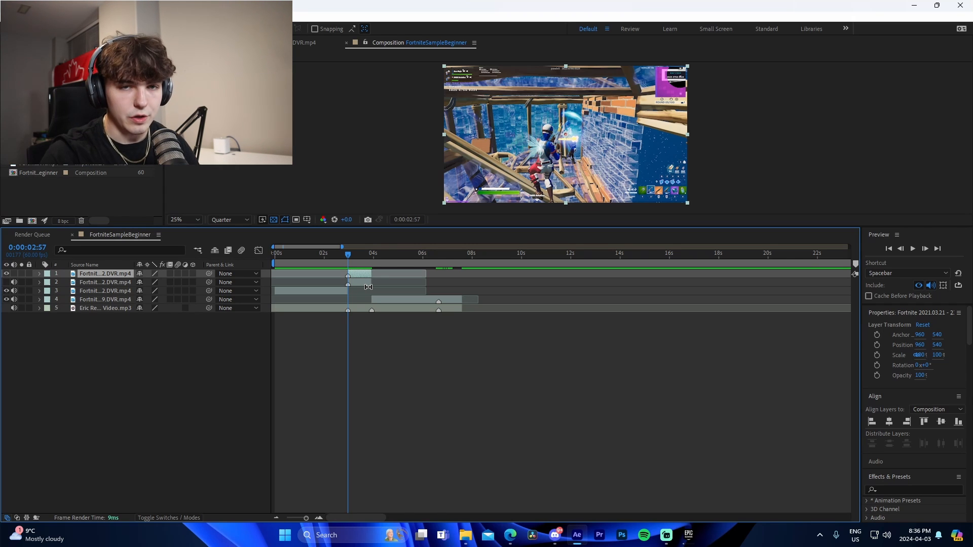
mouse_move(313, 481)
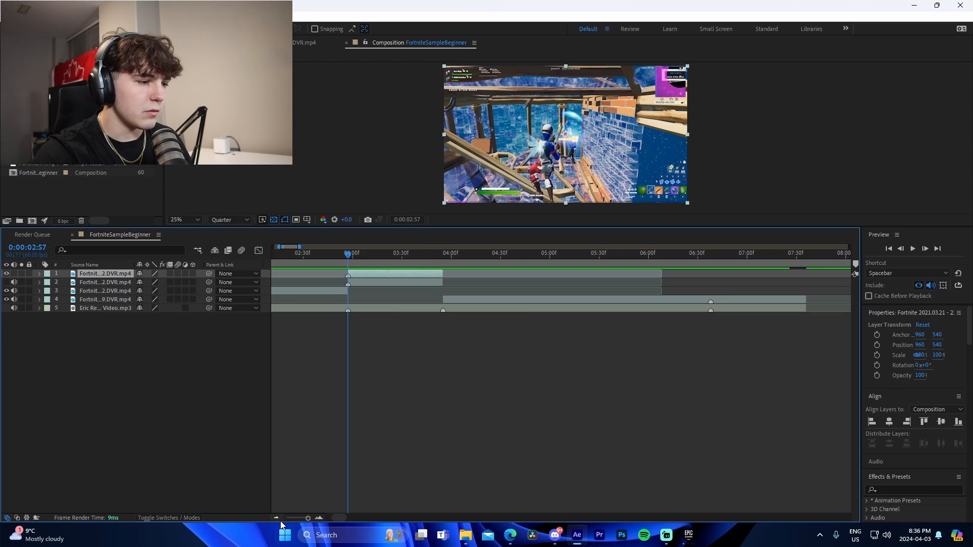
click(276, 518)
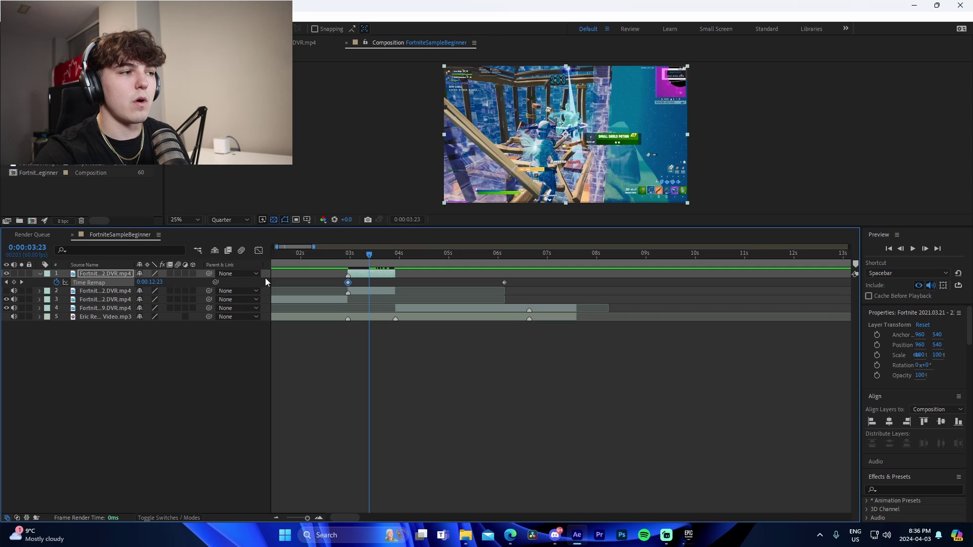
- Add time-remap keyframes on the first clip and drag the middle one later for slow motion
click(370, 284)
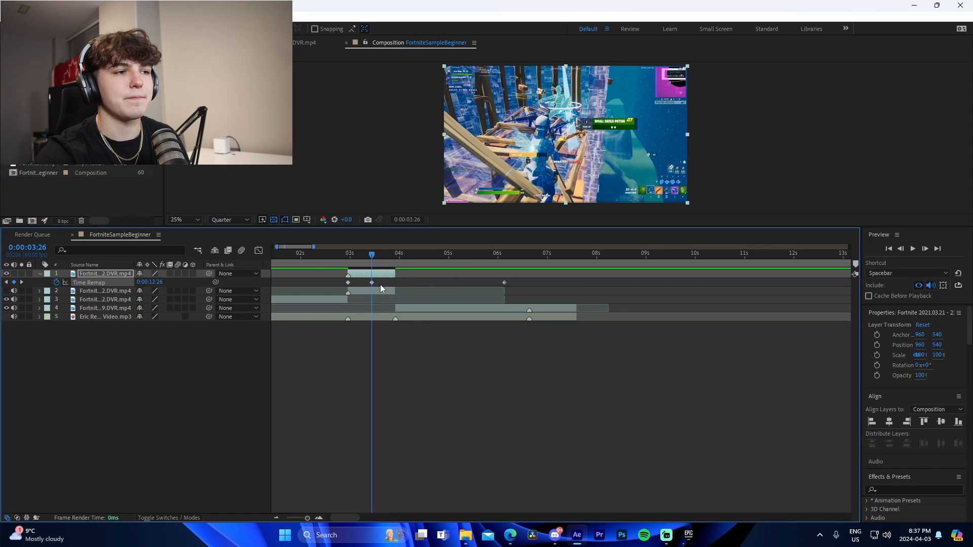
click(320, 254)
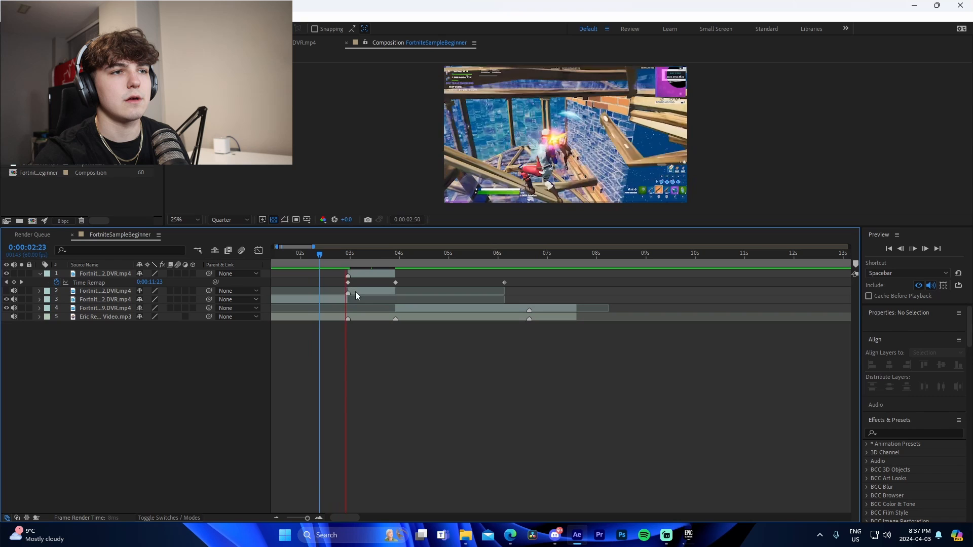
click(386, 254)
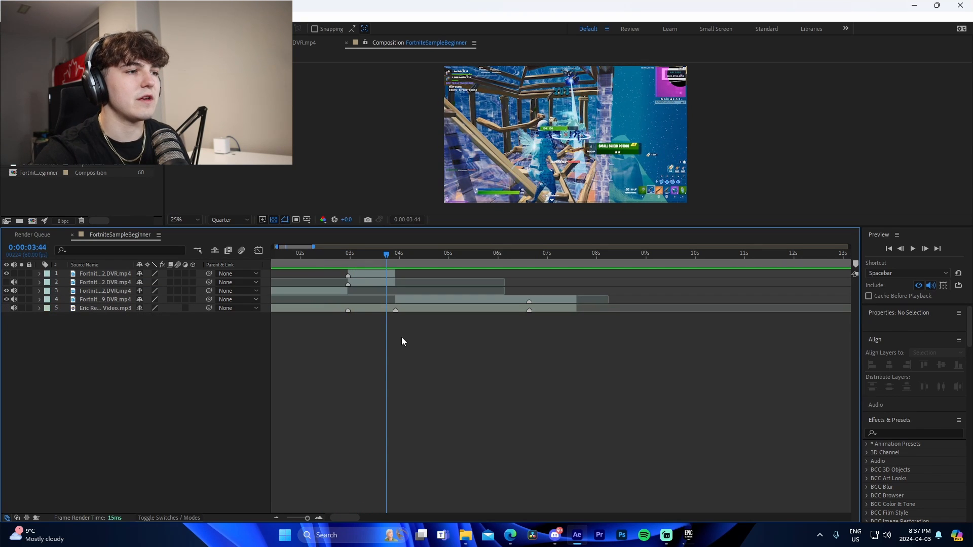
click(529, 254)
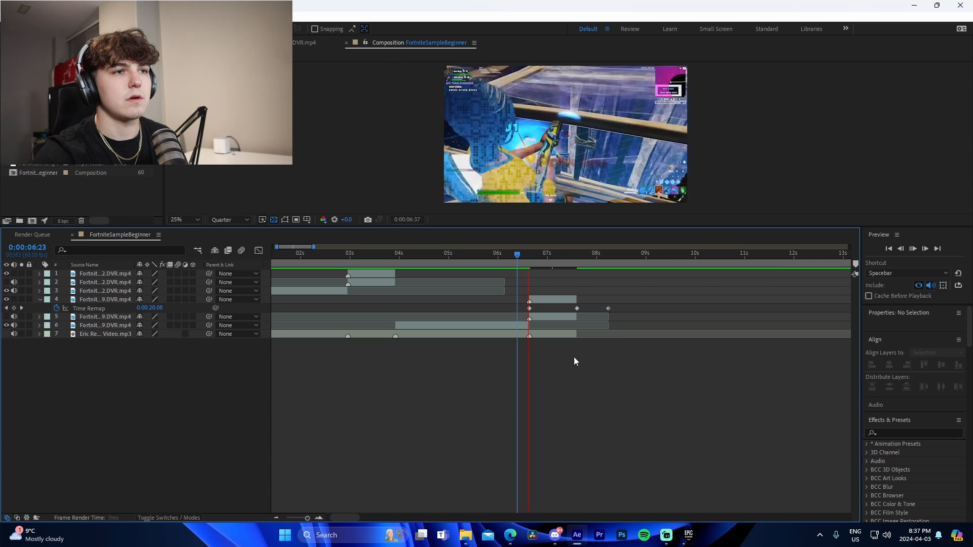
- Deselect the time-remapped later clip, collapse its time-remap property, and bring up the adjustment layer's options
click(576, 255)
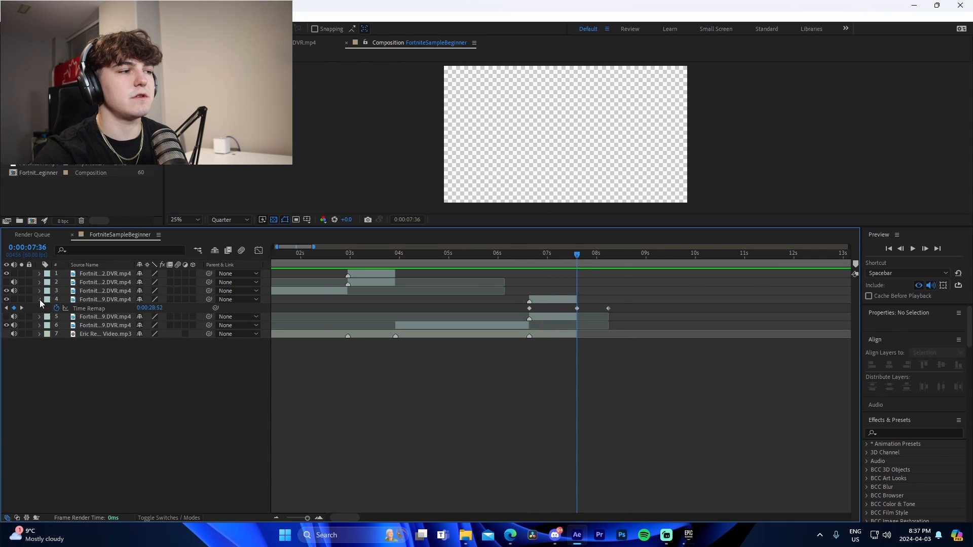
click(422, 254)
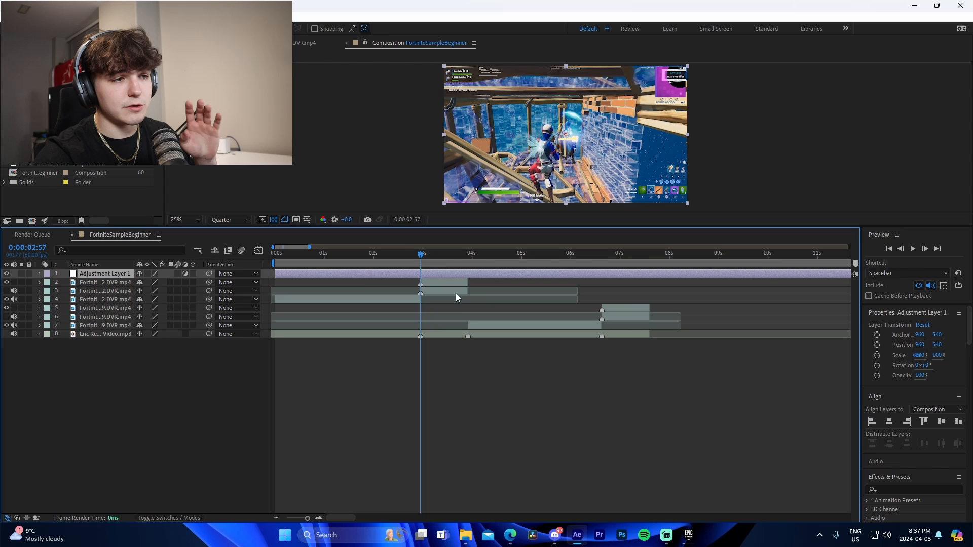
right_click(457, 298)
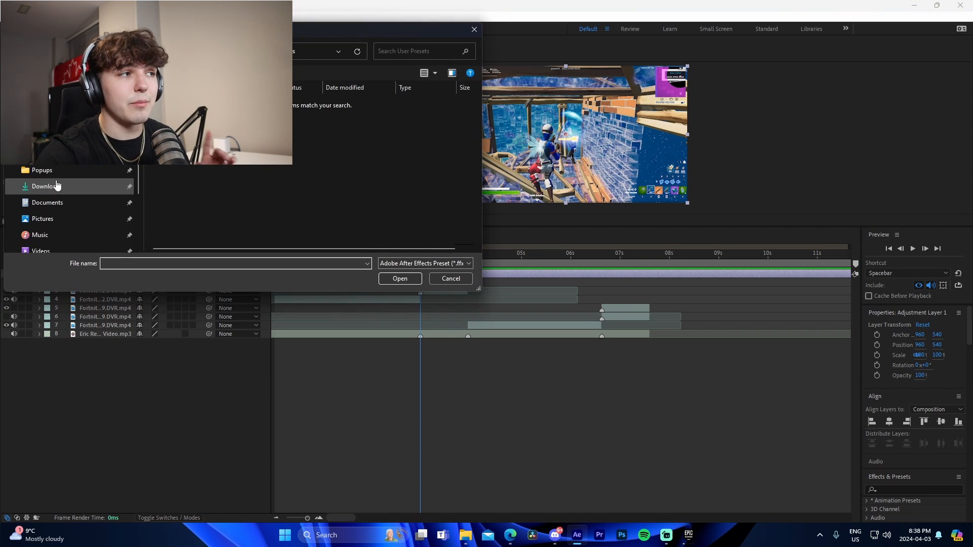
- Load the shake .ffx preset from Downloads onto the adjustment layer
click(47, 186)
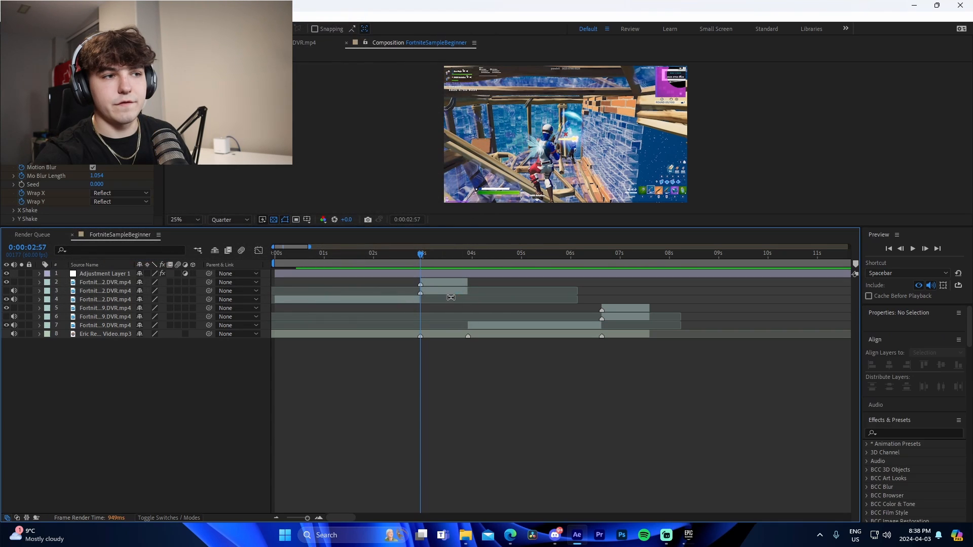
- Align the shake, flicker and blur keyframes to the three-second cut and trim the layer there
click(105, 274)
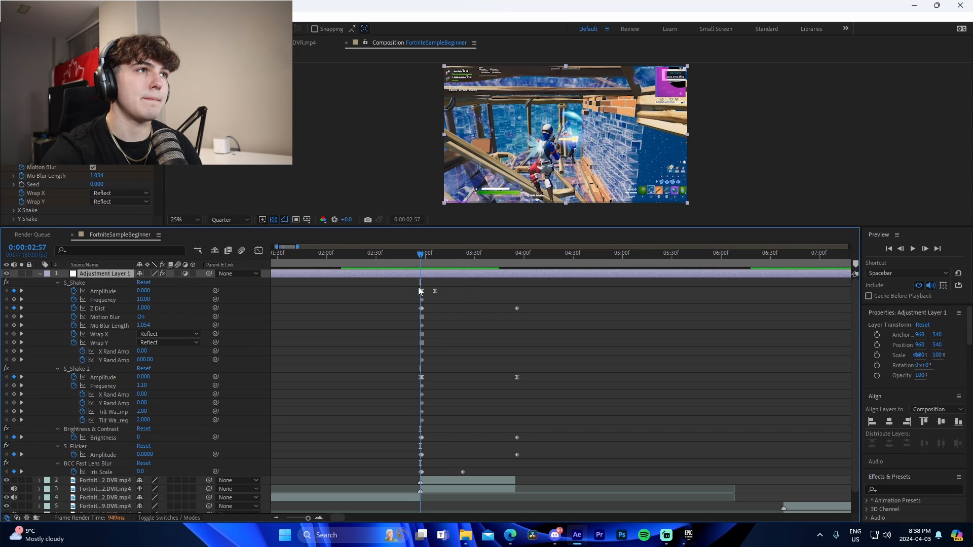
mouse_move(331, 526)
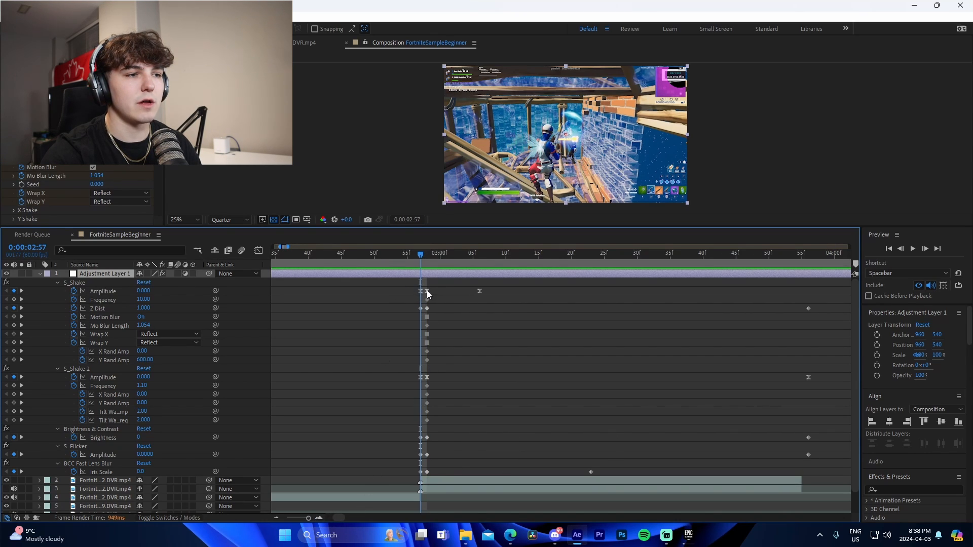
mouse_move(427, 382)
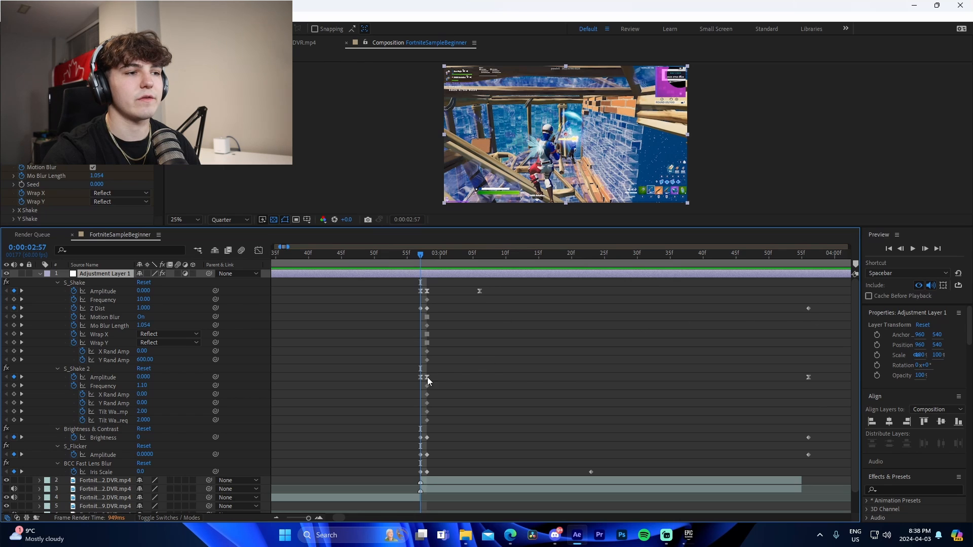
mouse_move(484, 334)
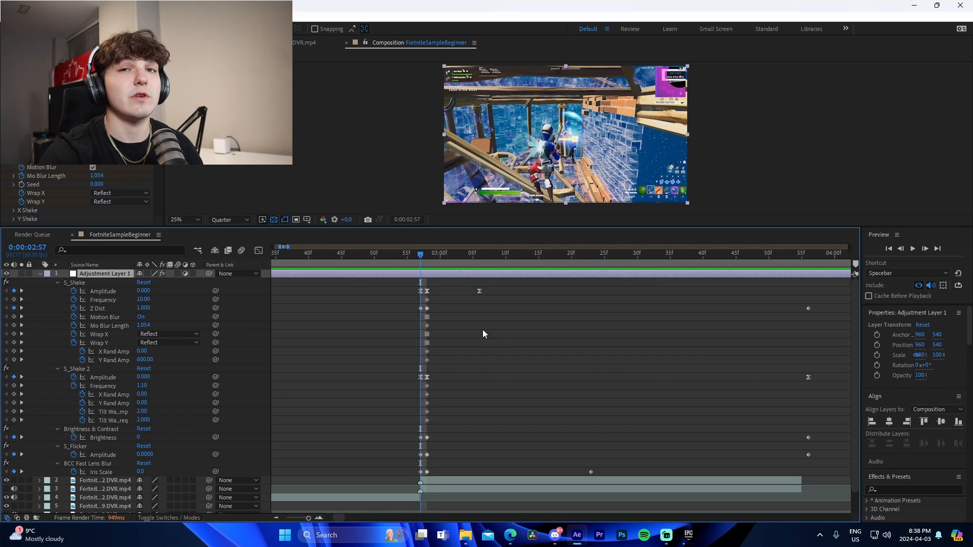
mouse_move(411, 304)
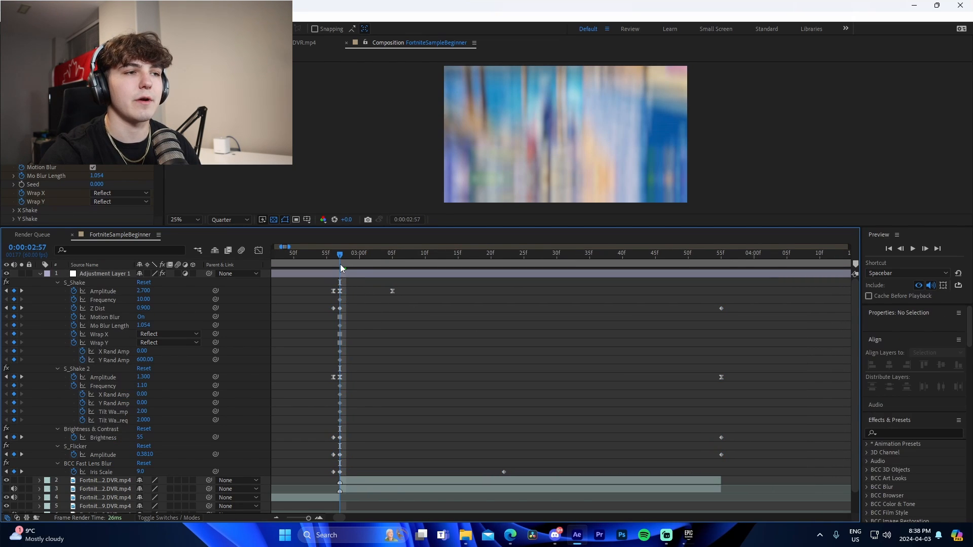
click(431, 254)
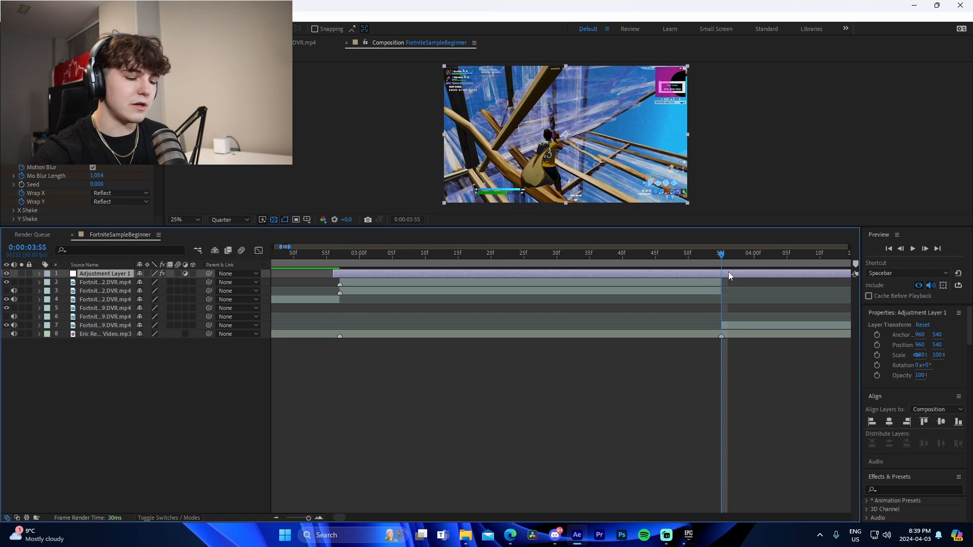
- Preview the impact, then place a duplicate shake layer at the second cut near 6.5 seconds
click(288, 253)
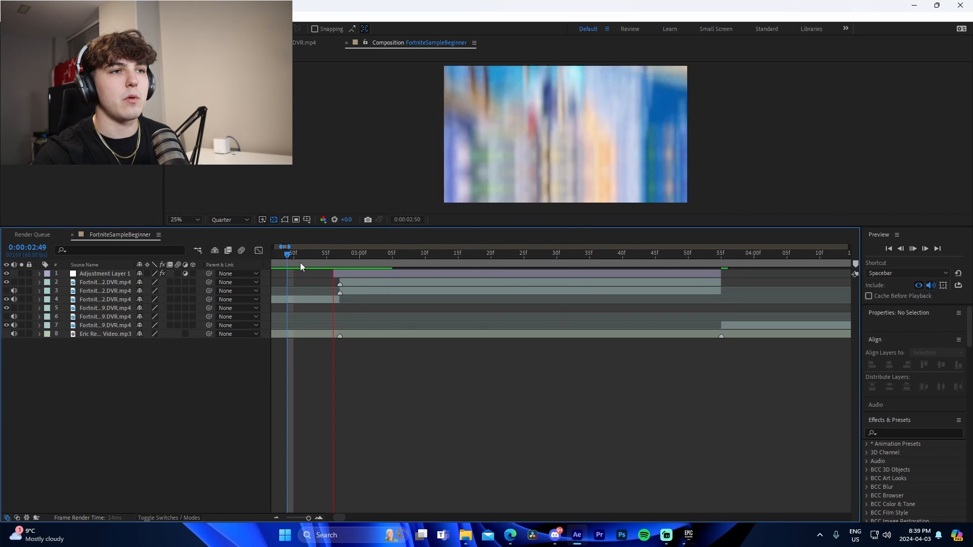
click(551, 253)
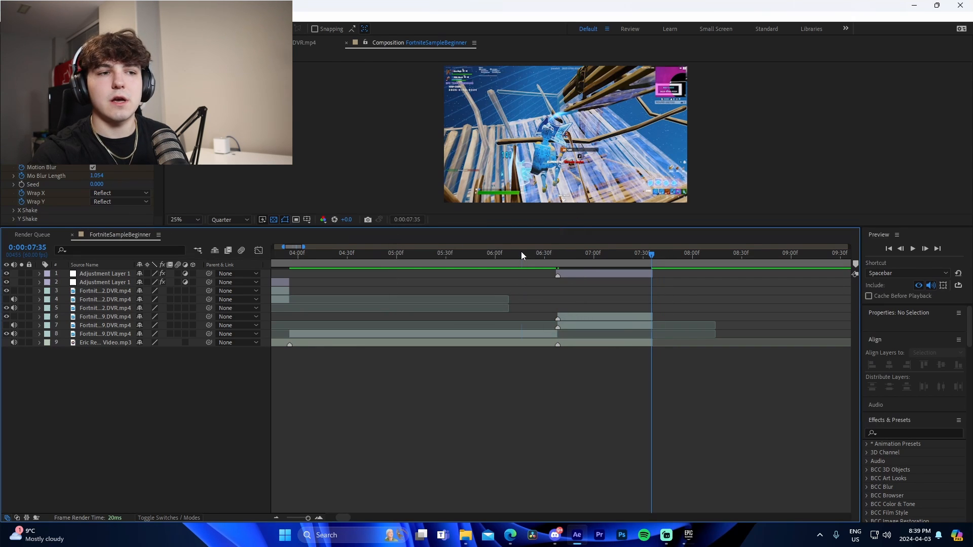
click(605, 253)
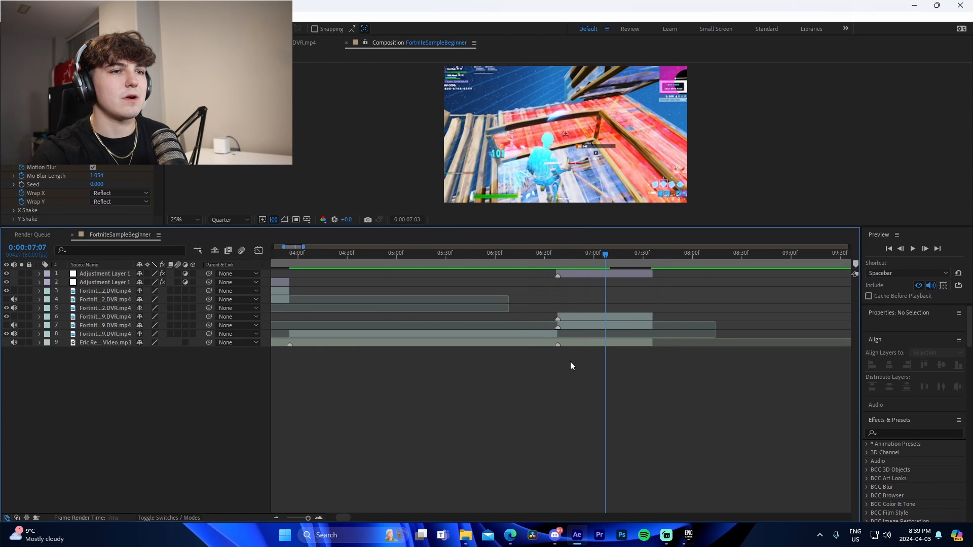
click(502, 254)
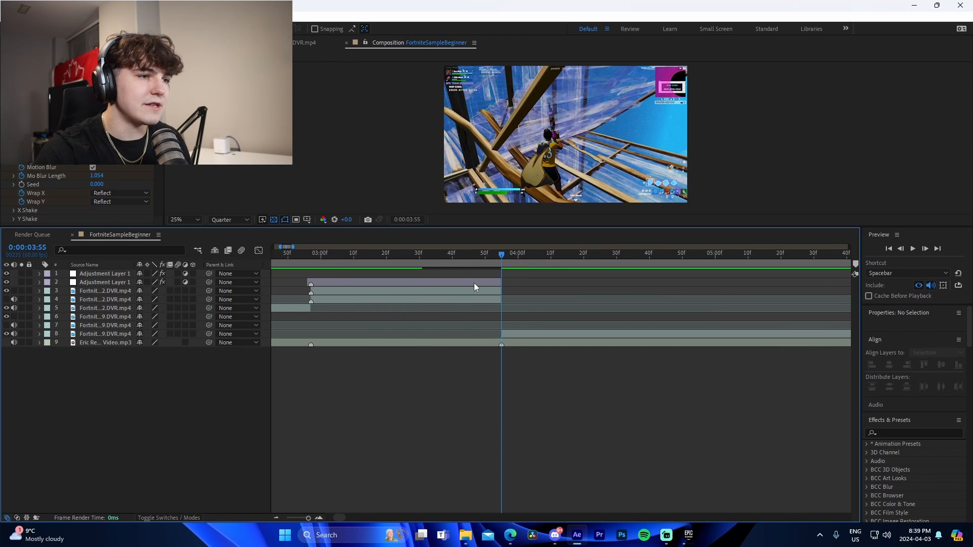
- Apply S_BlurMoCurves to a new adjustment layer, keyframe Shift X around the four-second cut, and preview
click(105, 282)
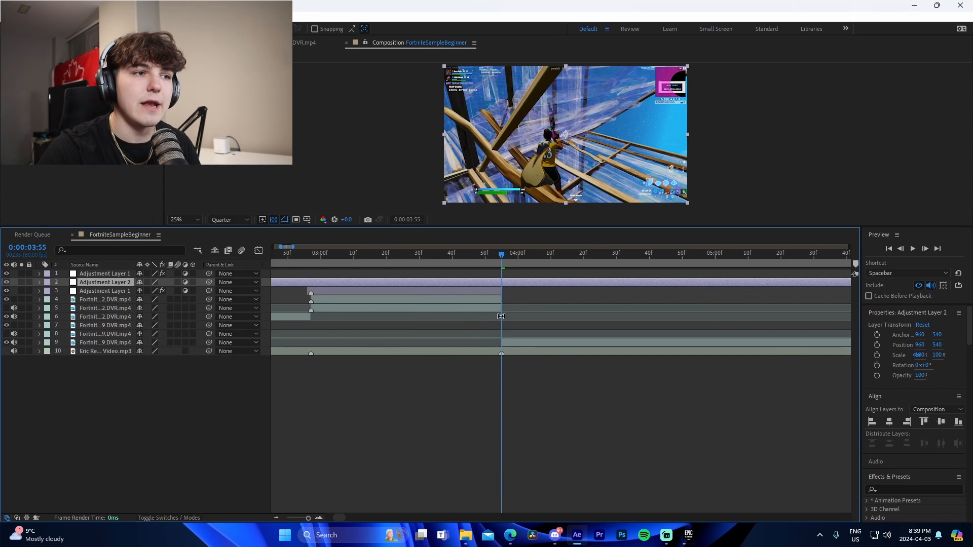
right_click(105, 282)
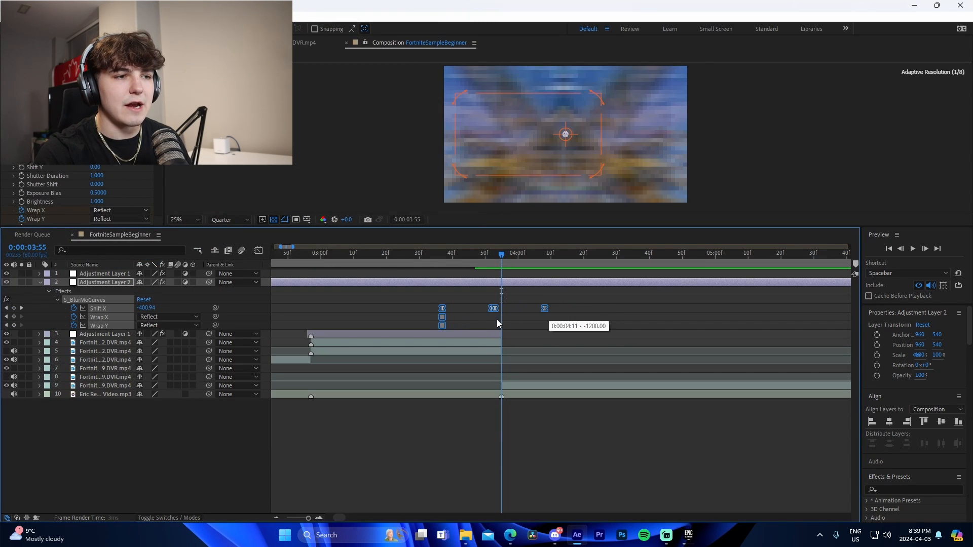
click(448, 254)
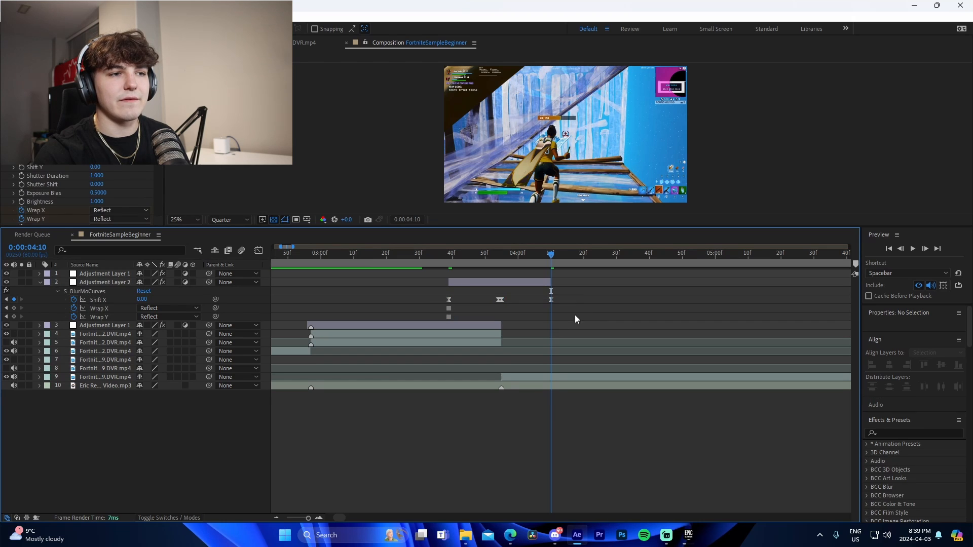
click(403, 253)
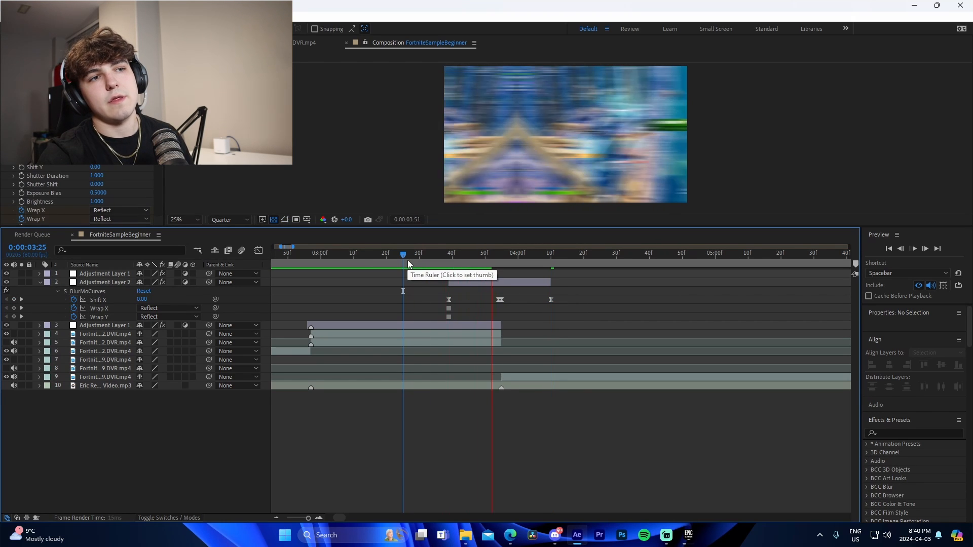
click(417, 253)
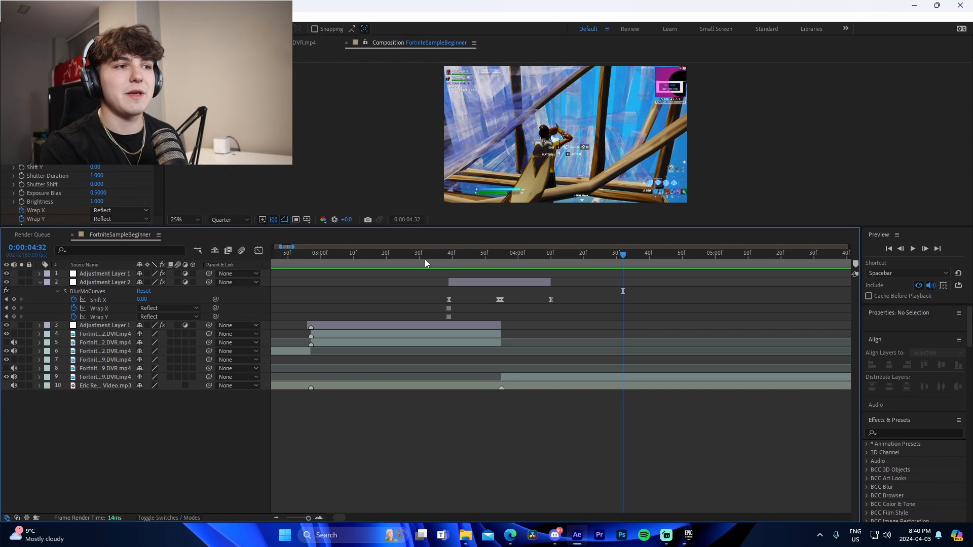
mouse_move(293, 217)
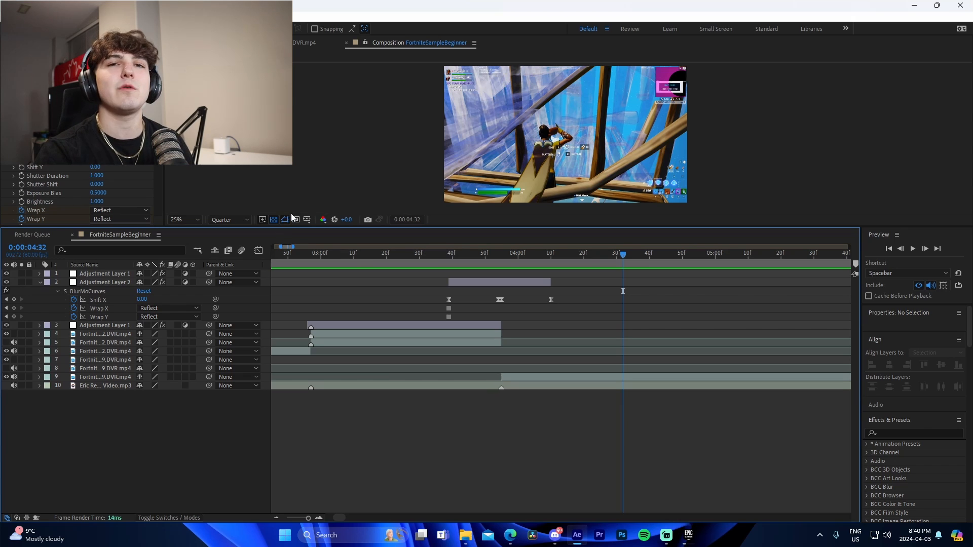